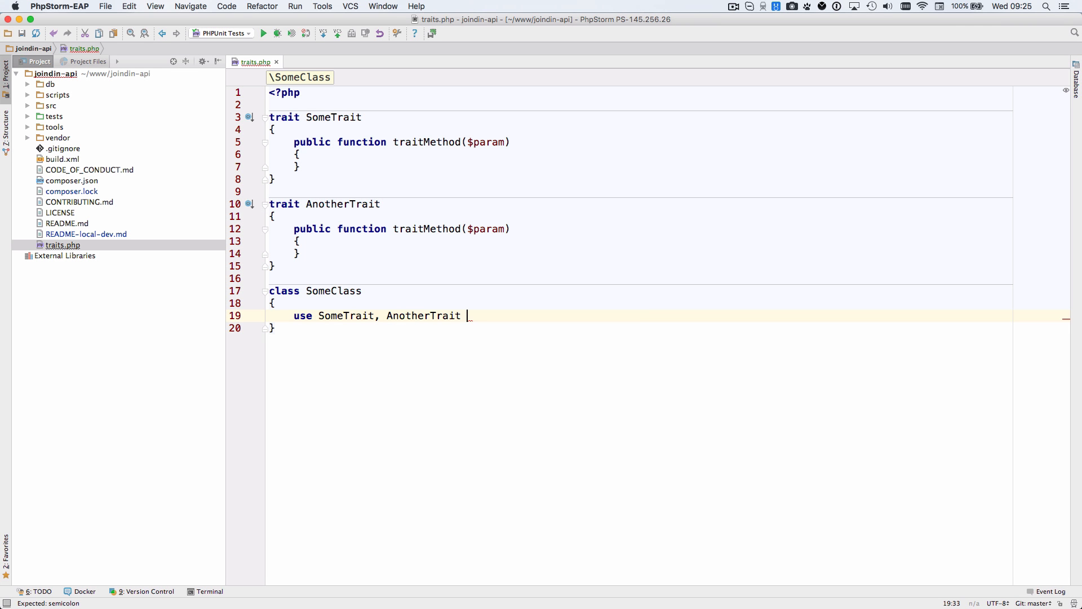
# Write the conflict rule 'AnotherTrait::traitMethod insteadof SomeTrait;' inside the use block
pyautogui.write('{')
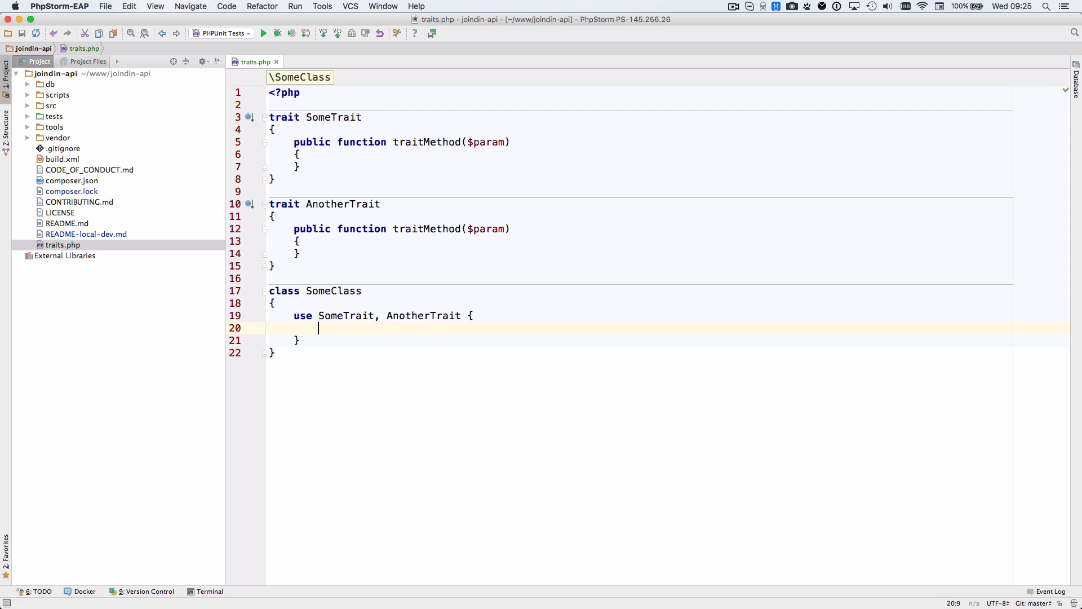
pyautogui.write('AnotherTrait::traitMethod in')
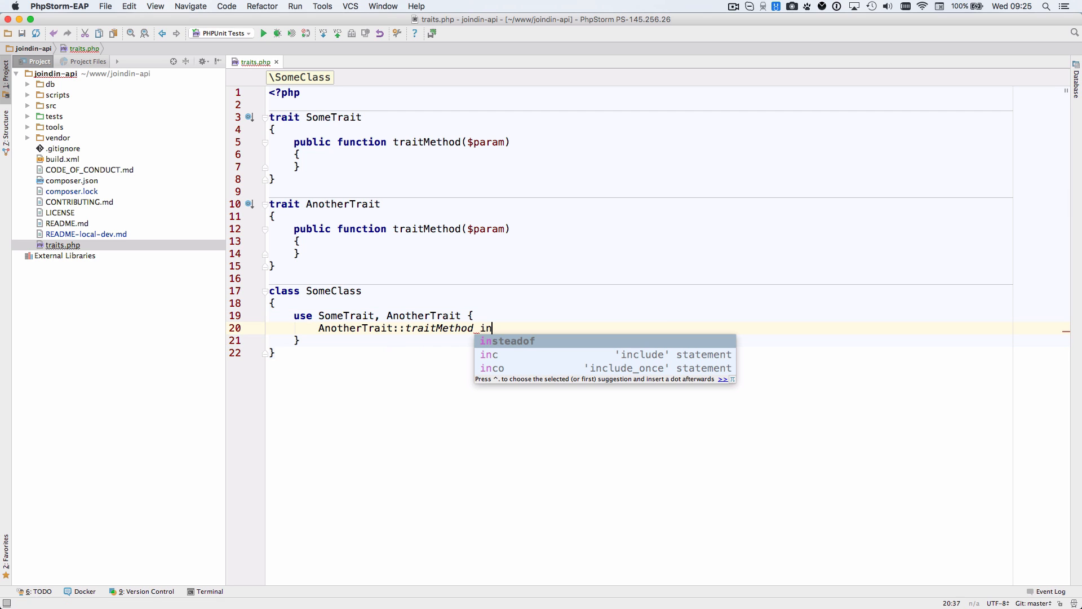
pyautogui.press('Tab')
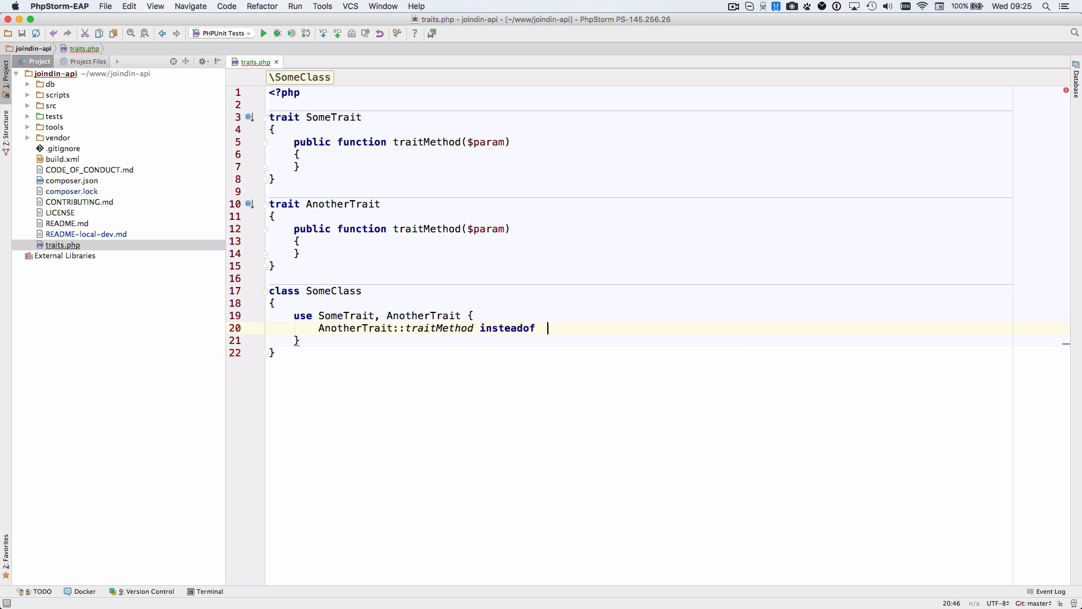
pyautogui.write('SomeTrait;')
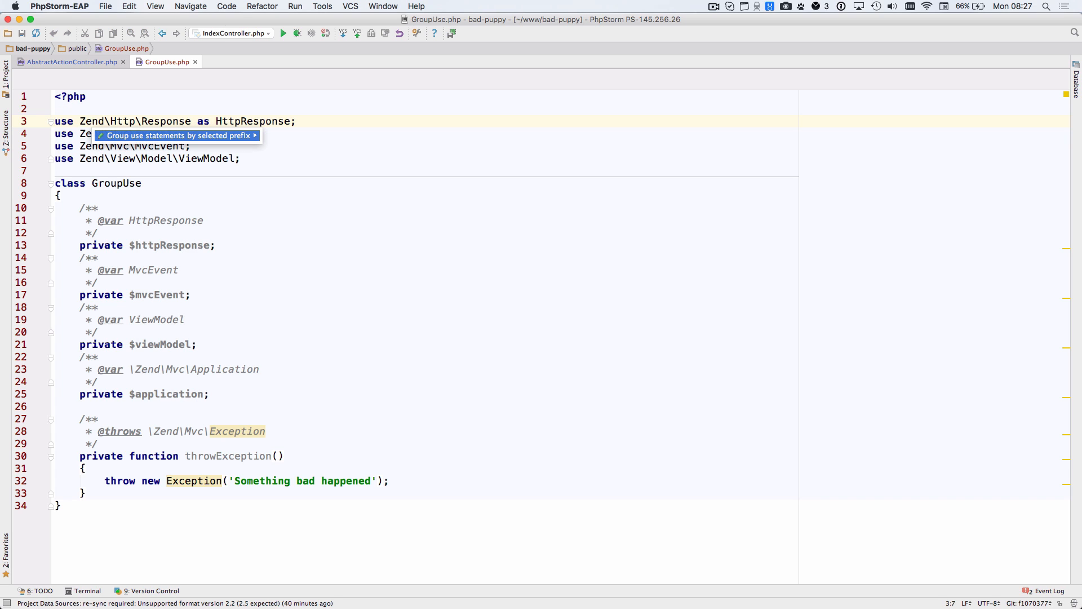
# Group the four Zend imports under one prefix, then split them back into separate use statements
pyautogui.click(177, 134)
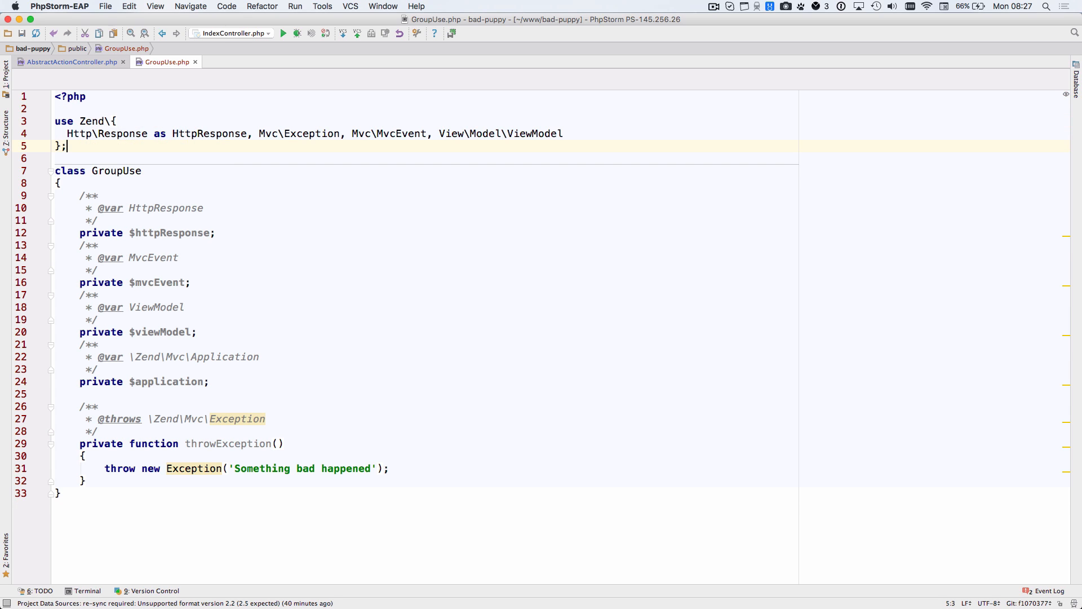
pyautogui.click(185, 133)
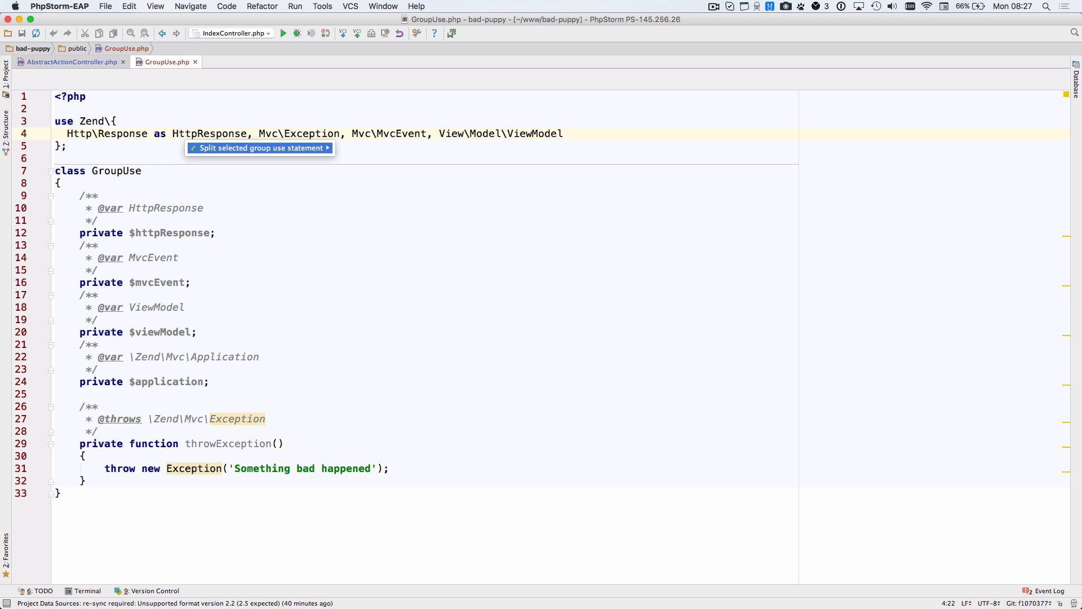
pyautogui.click(259, 147)
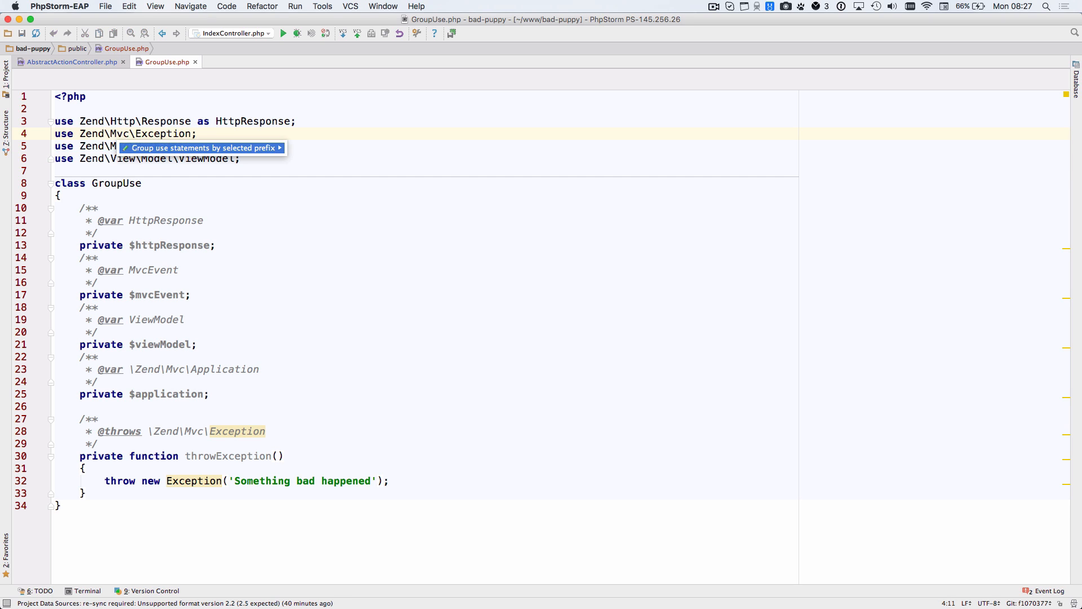
pyautogui.click(201, 148)
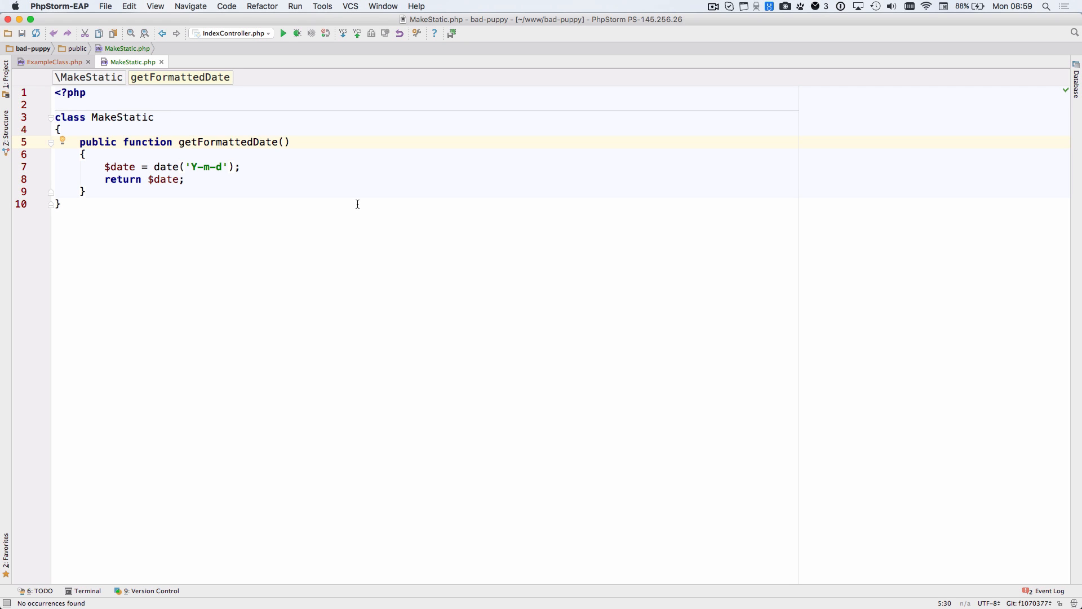
pyautogui.moveTo(196, 143)
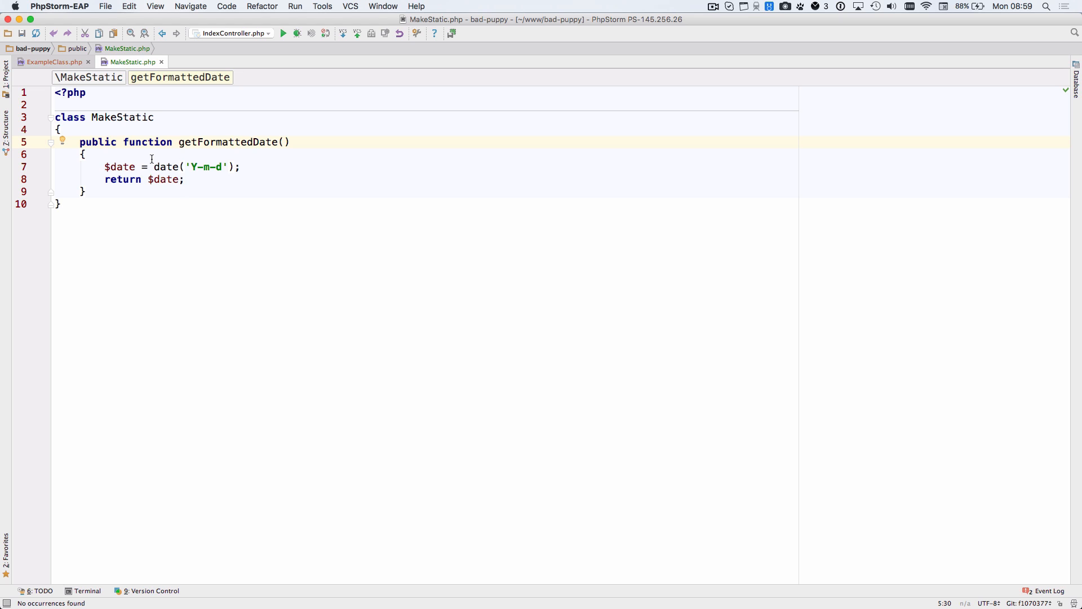
# Refactor getFormattedDate via Make Static, keeping the object passed as an $instance parameter
pyautogui.doubleClick(228, 142)
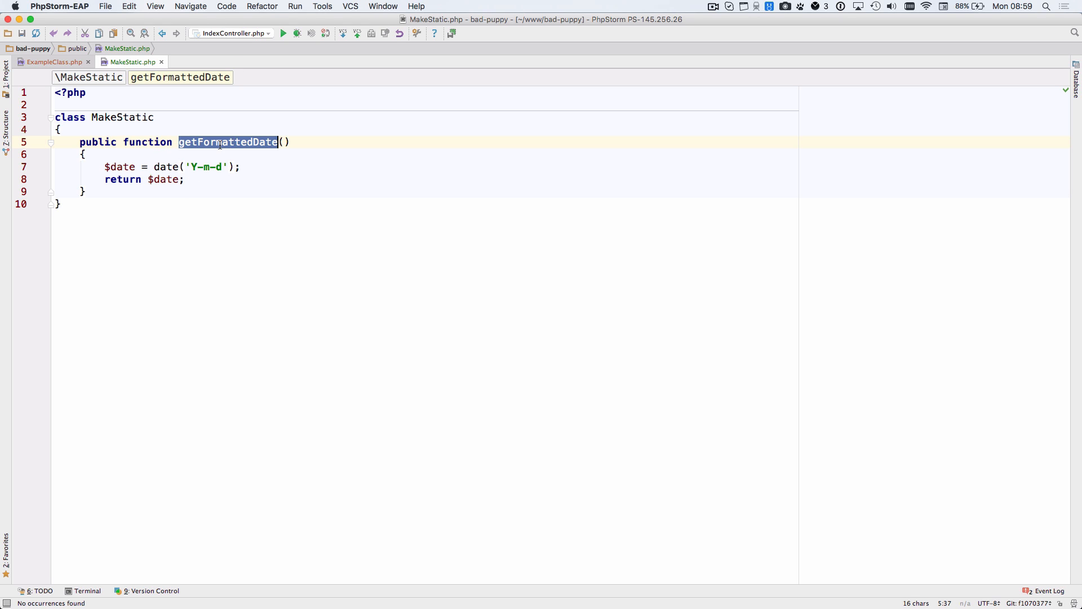
pyautogui.click(262, 7)
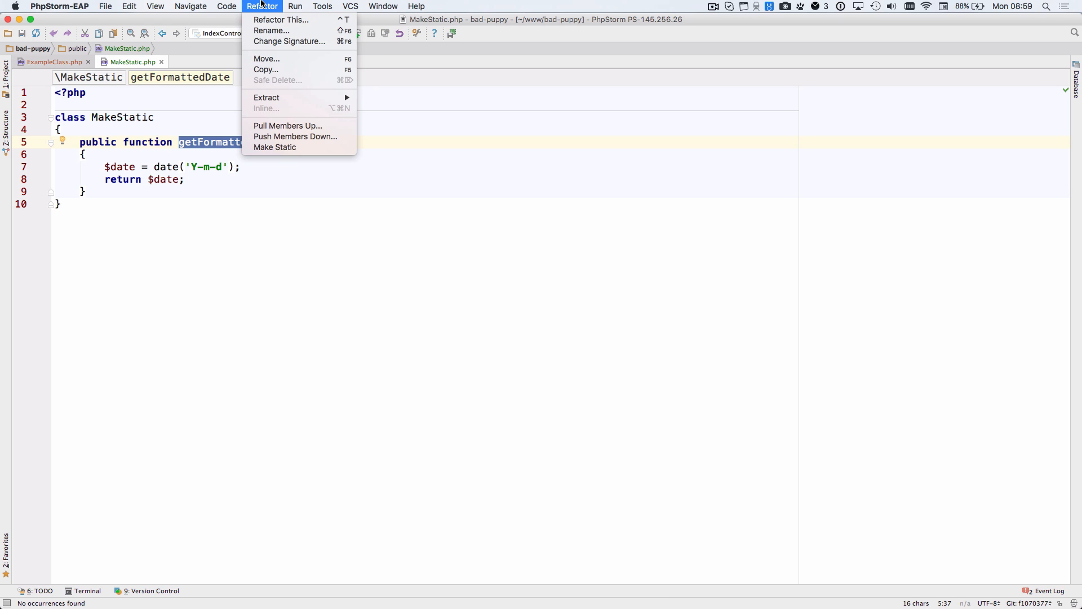
pyautogui.click(275, 146)
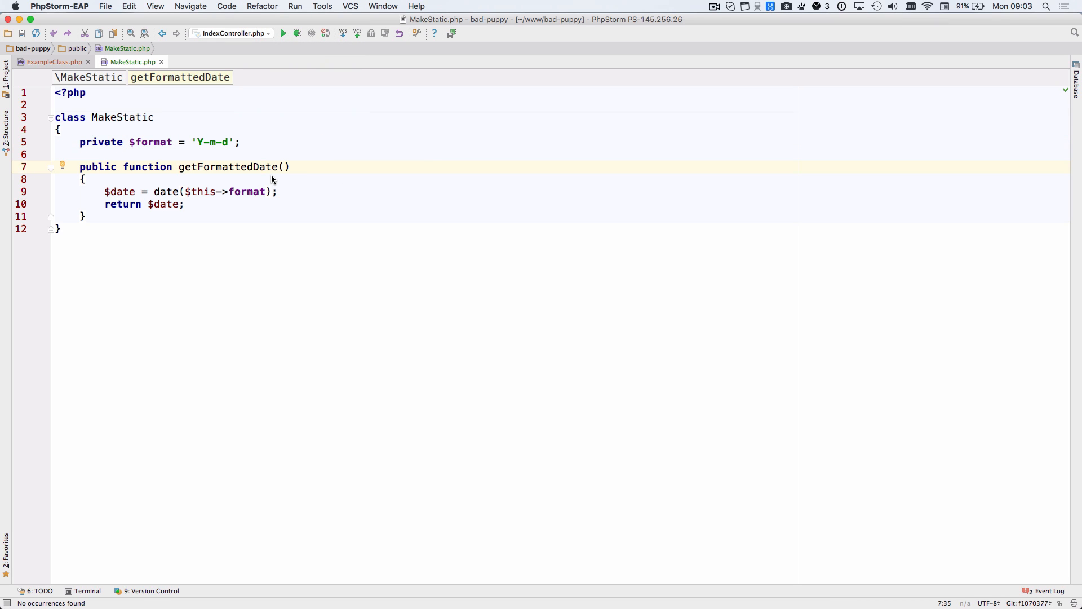
pyautogui.moveTo(222, 157)
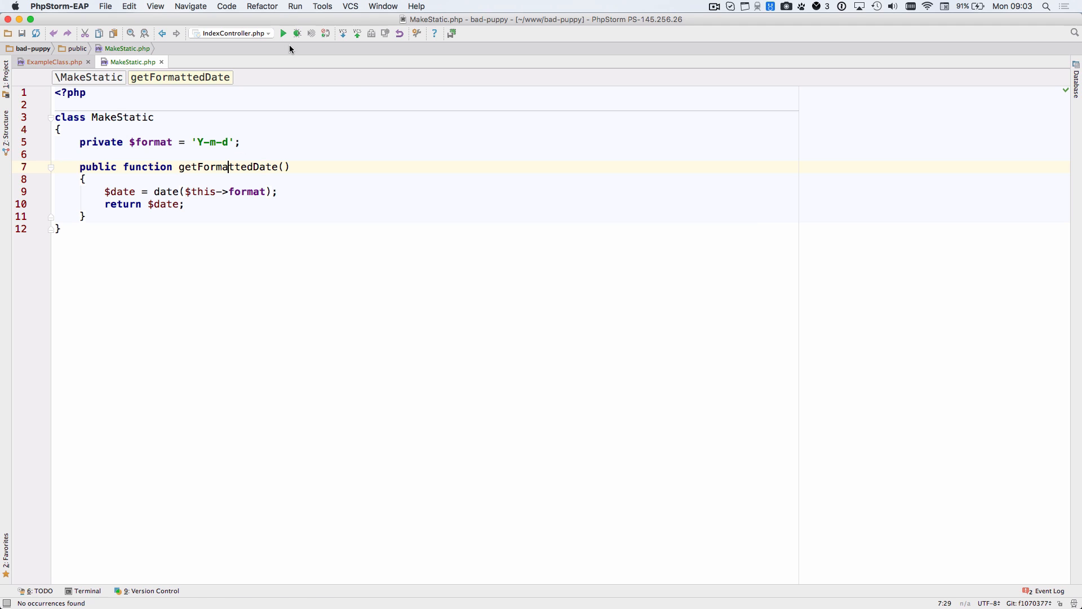
pyautogui.click(262, 7)
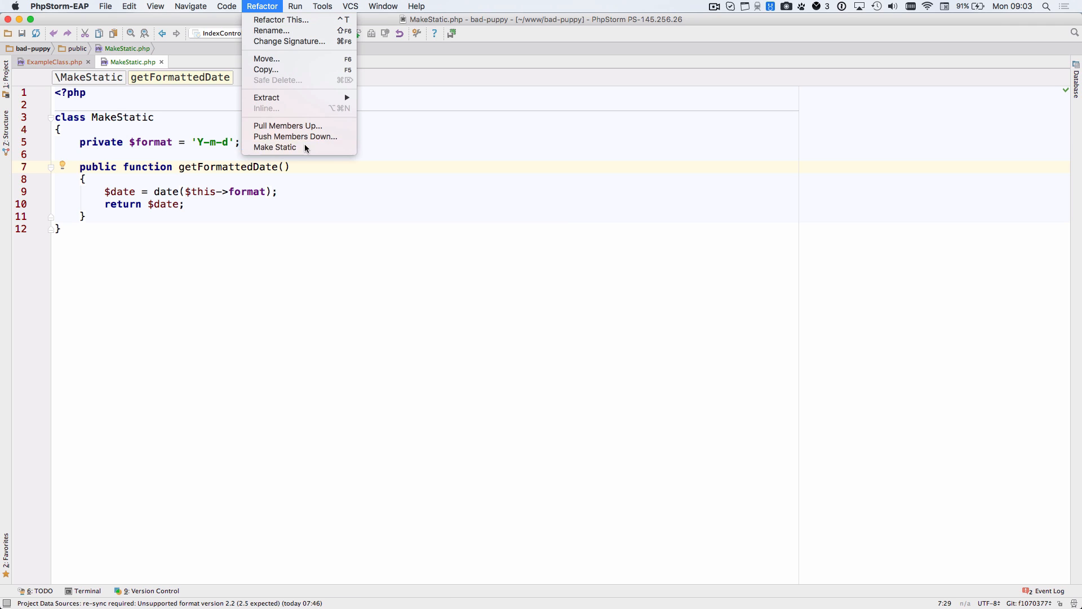
pyautogui.click(275, 147)
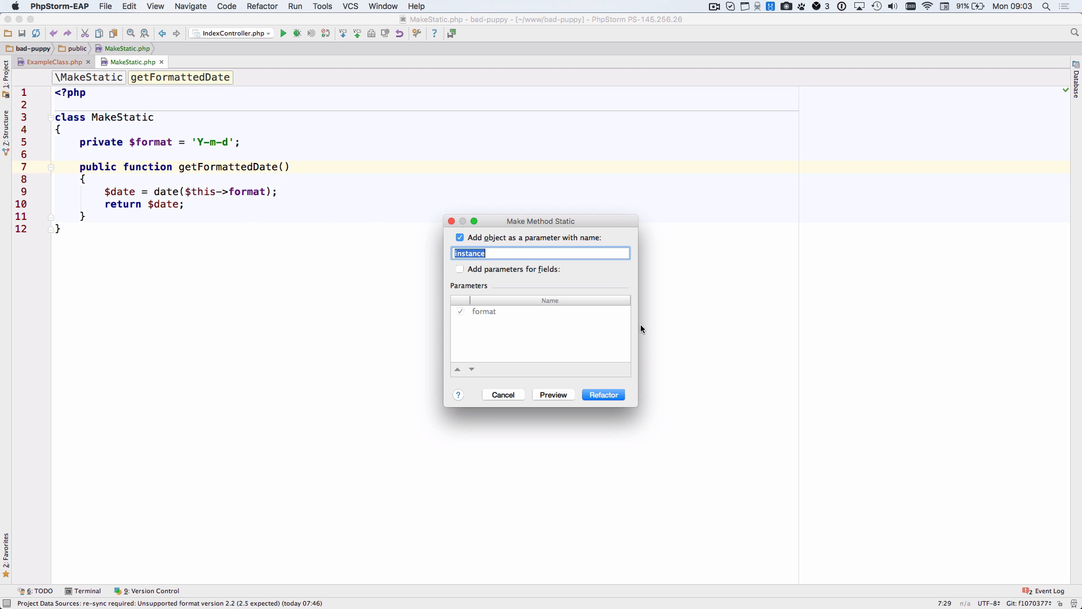
pyautogui.click(602, 395)
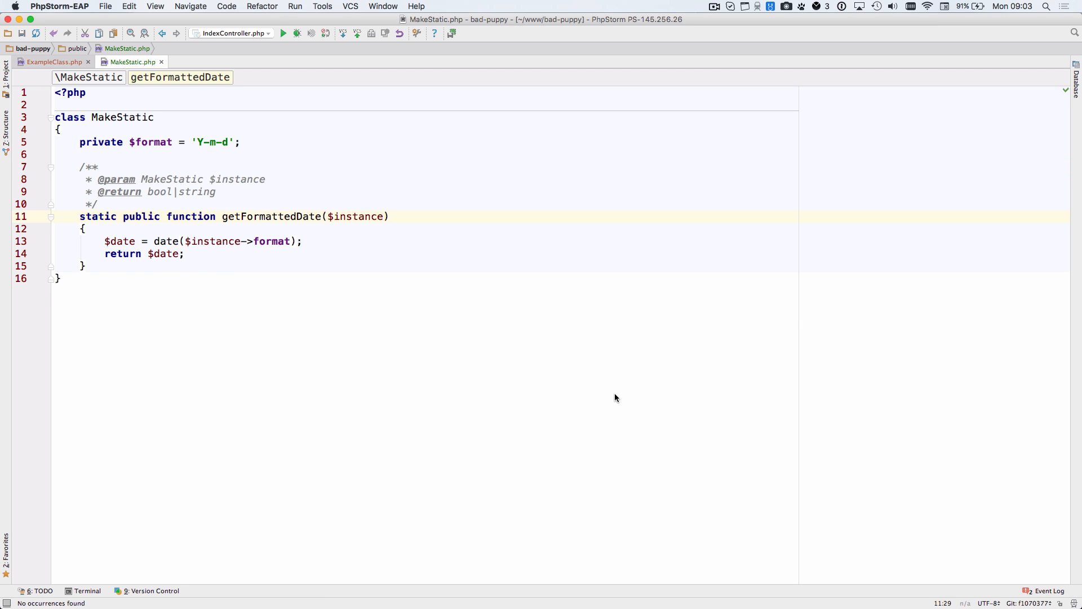
# Reopen Make Static for getFormattedDate and pass the format field as a parameter instead of the object
pyautogui.click(262, 7)
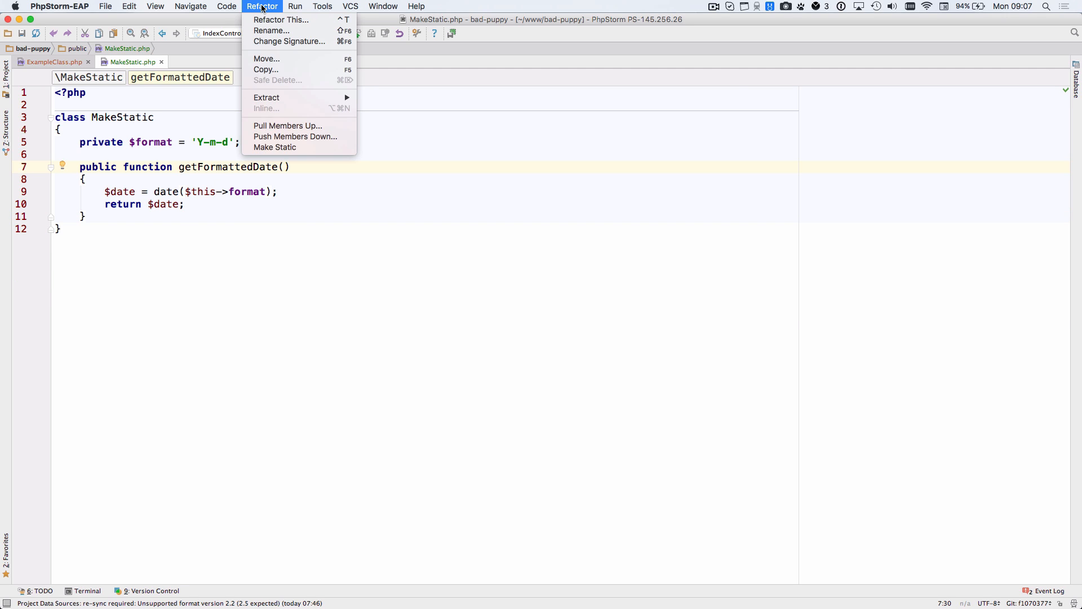
pyautogui.click(275, 147)
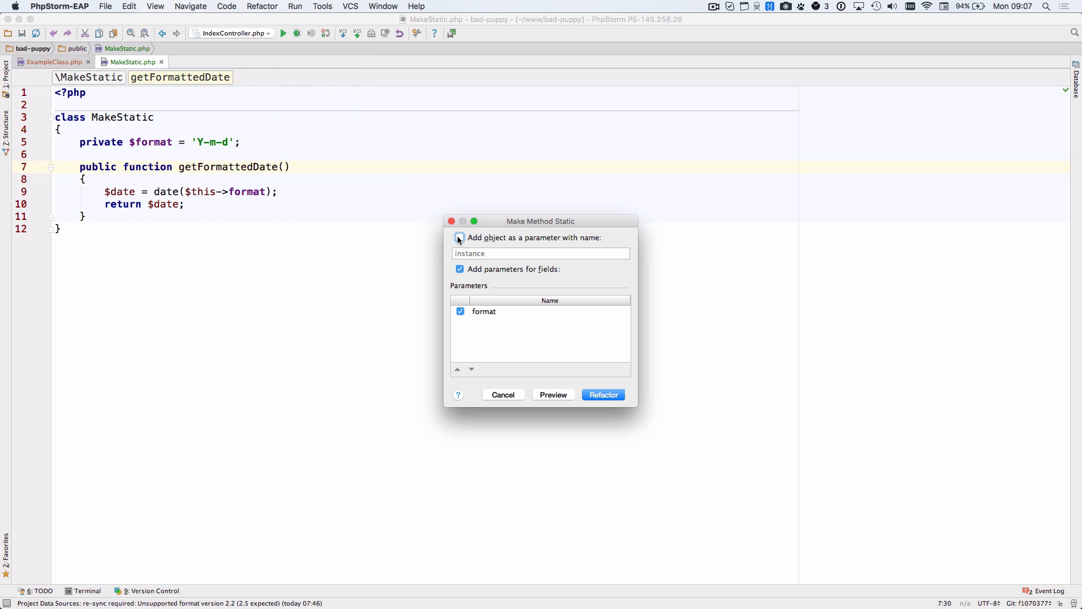
pyautogui.click(602, 395)
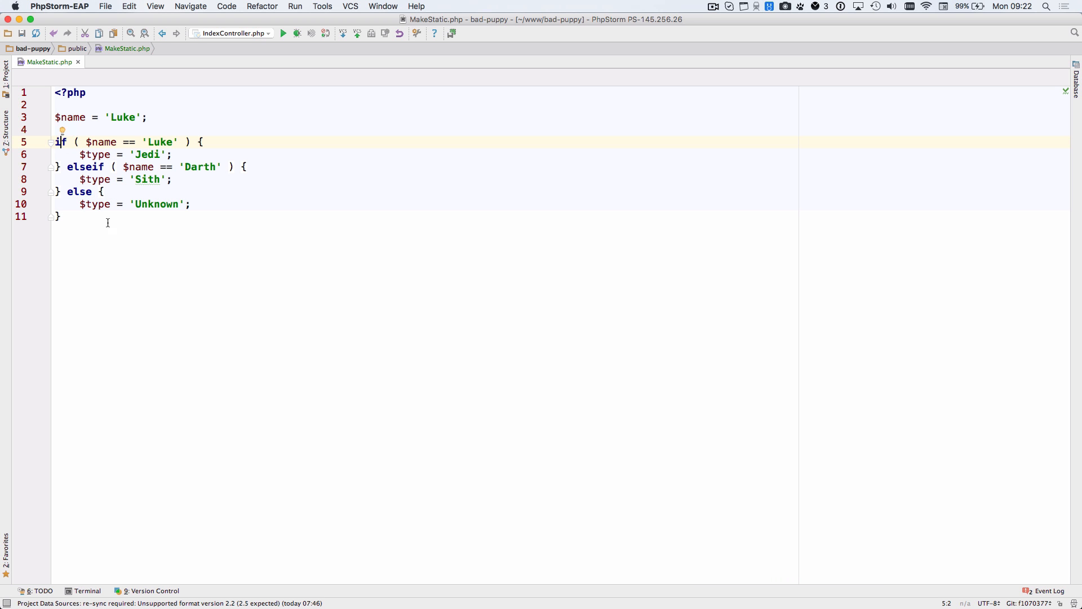
# Apply 'Flip if-else' so the Darth check becomes != and Sith/Unknown assignments swap
pyautogui.click(61, 131)
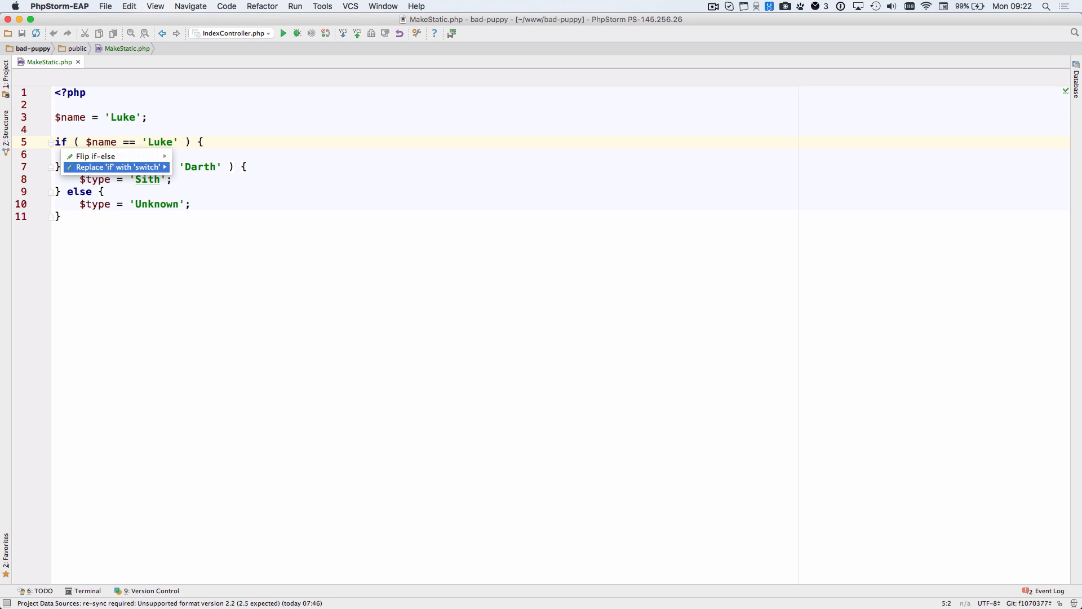
pyautogui.click(117, 167)
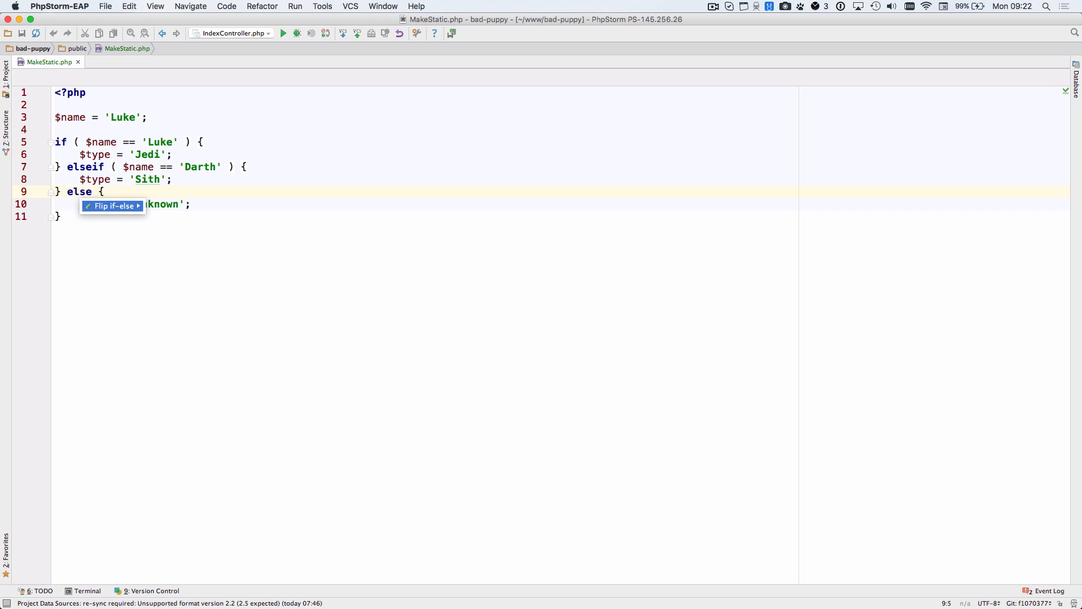
pyautogui.click(111, 206)
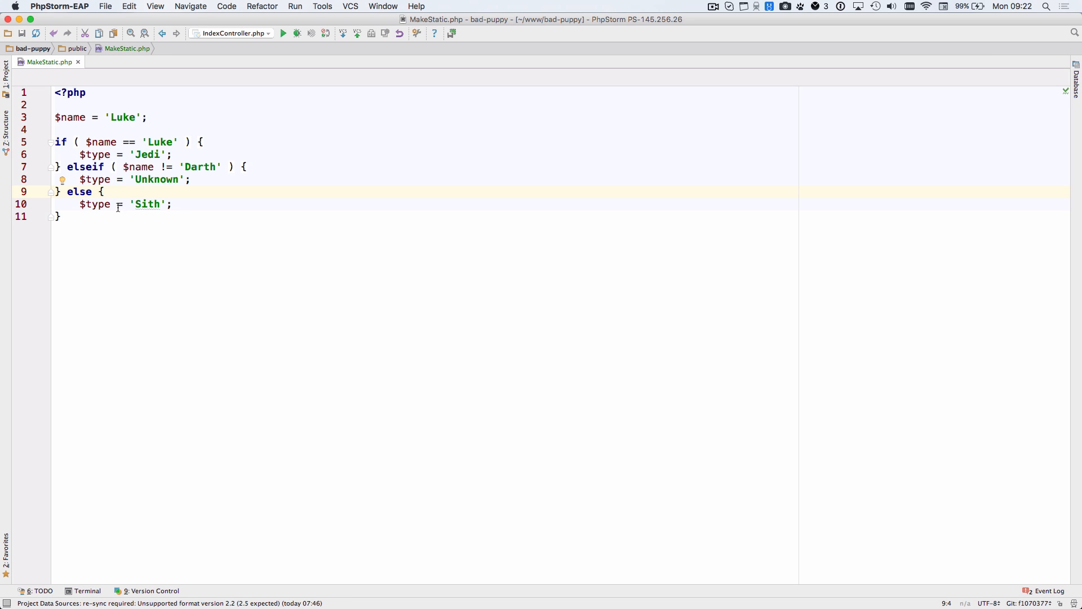
pyautogui.click(60, 142)
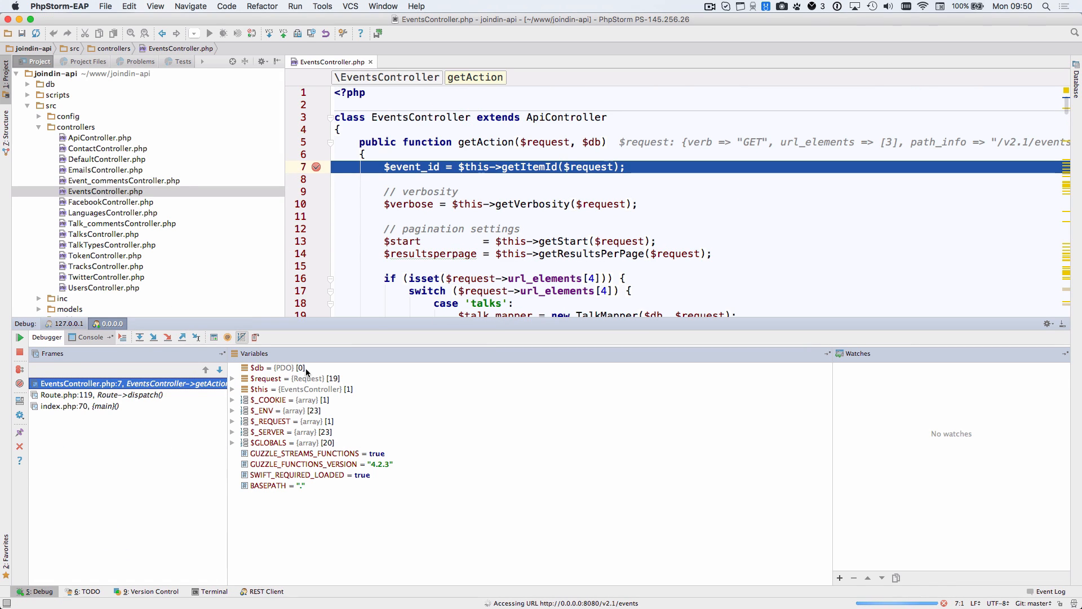
# Step over getAction from line 72 to the filter check at line 76, populating $mapper, $params and $filters
pyautogui.click(140, 337)
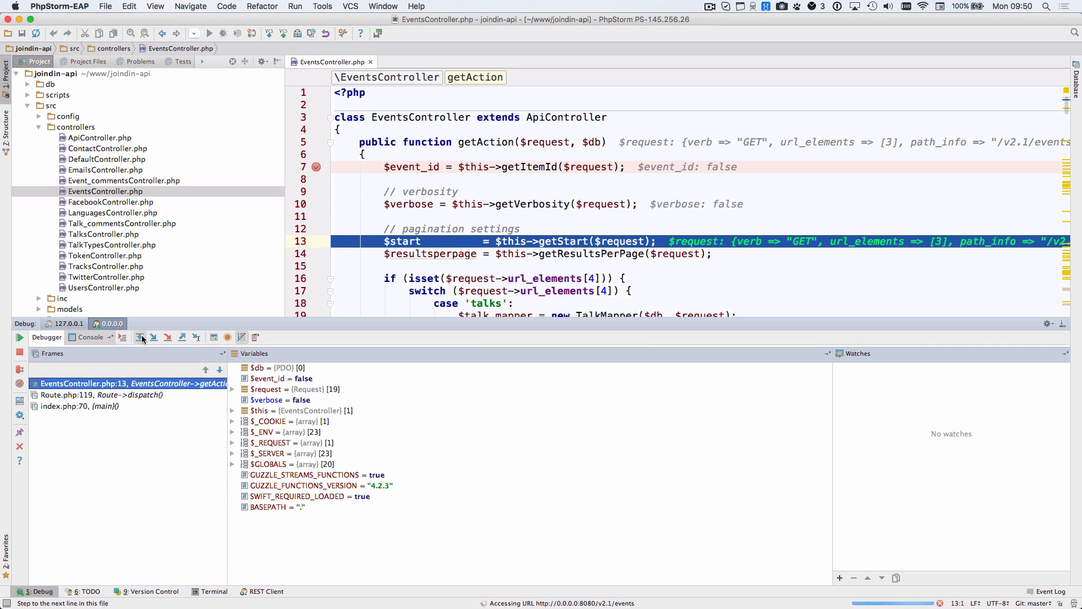
pyautogui.click(154, 337)
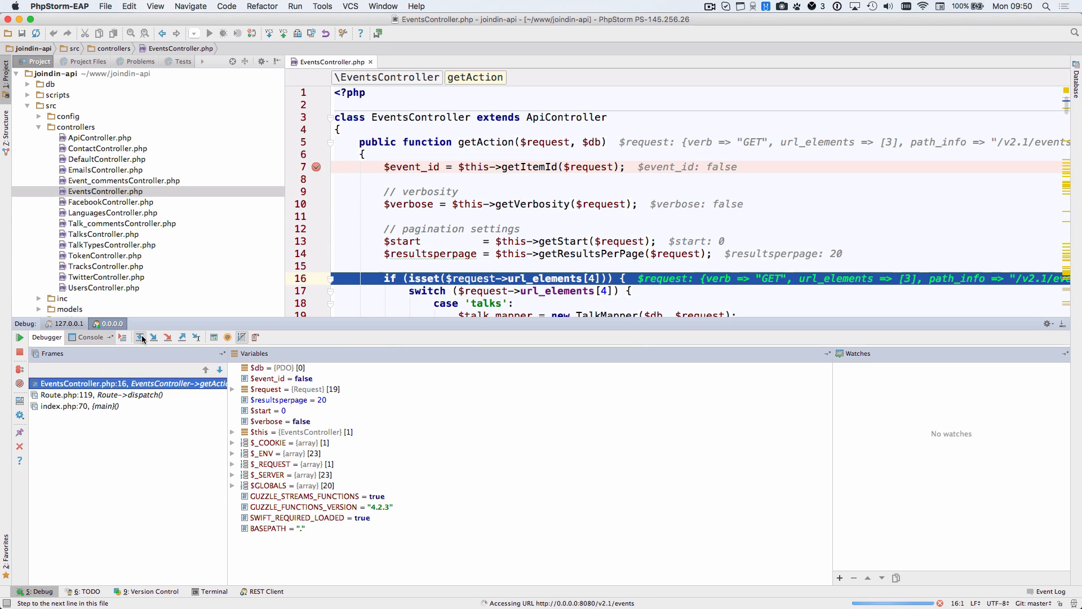
pyautogui.click(153, 337)
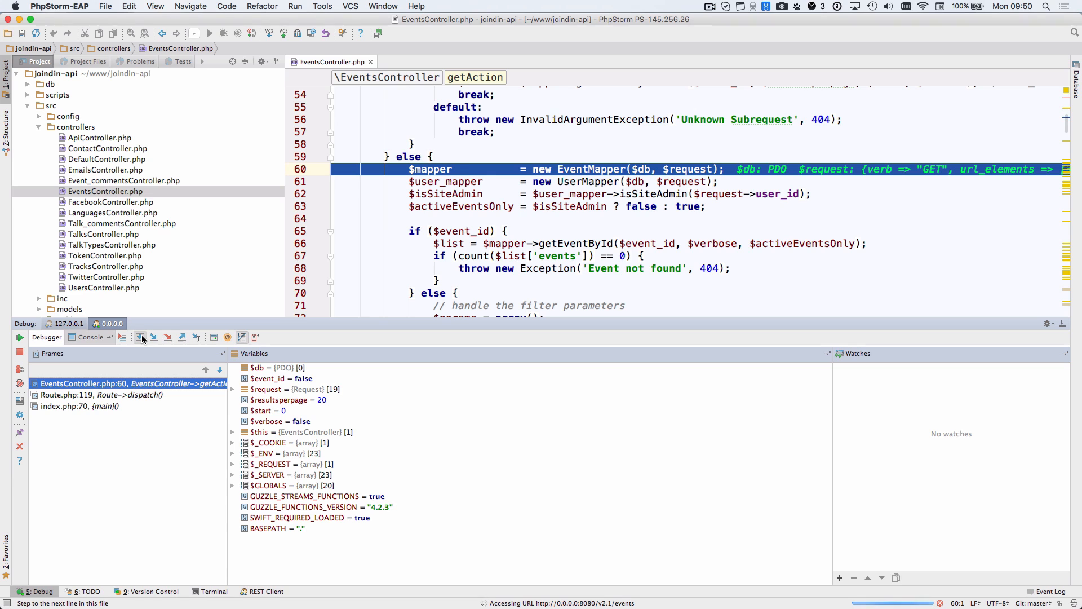
pyautogui.click(153, 337)
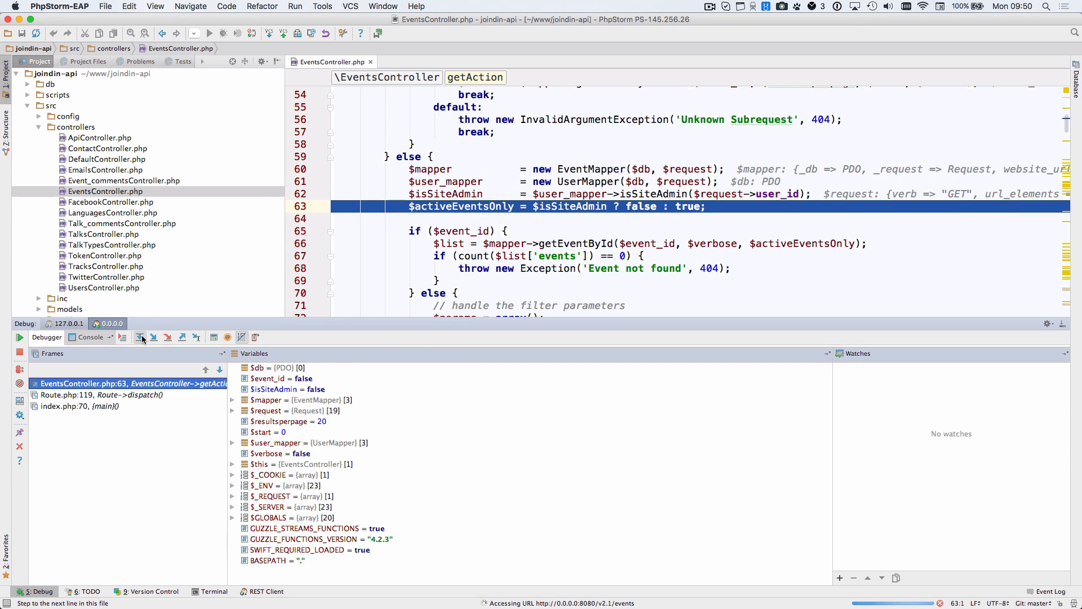
pyautogui.click(153, 337)
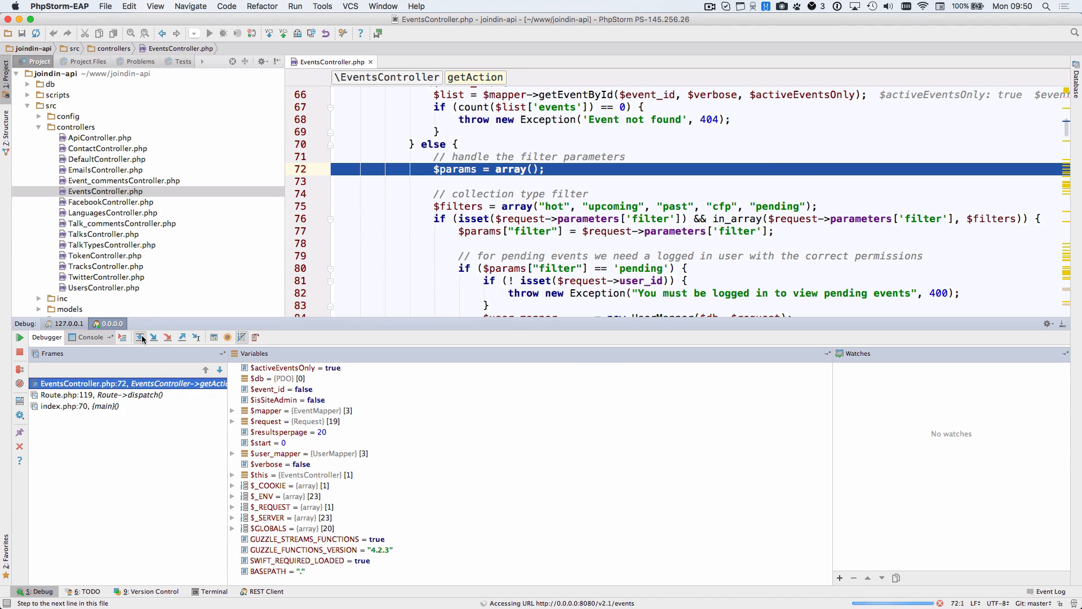
pyautogui.click(155, 337)
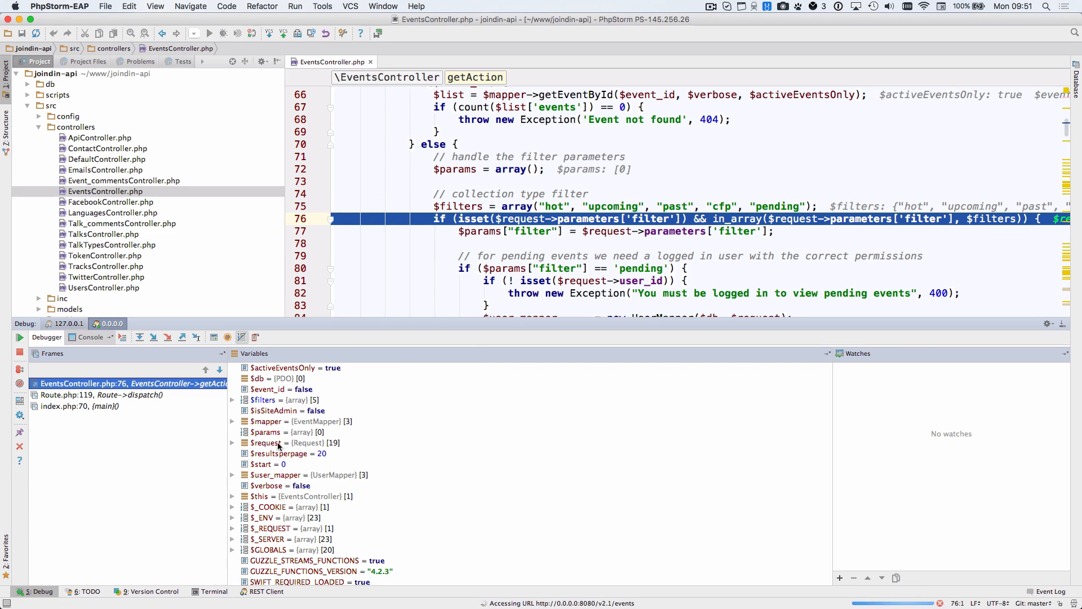
pyautogui.moveTo(266, 399)
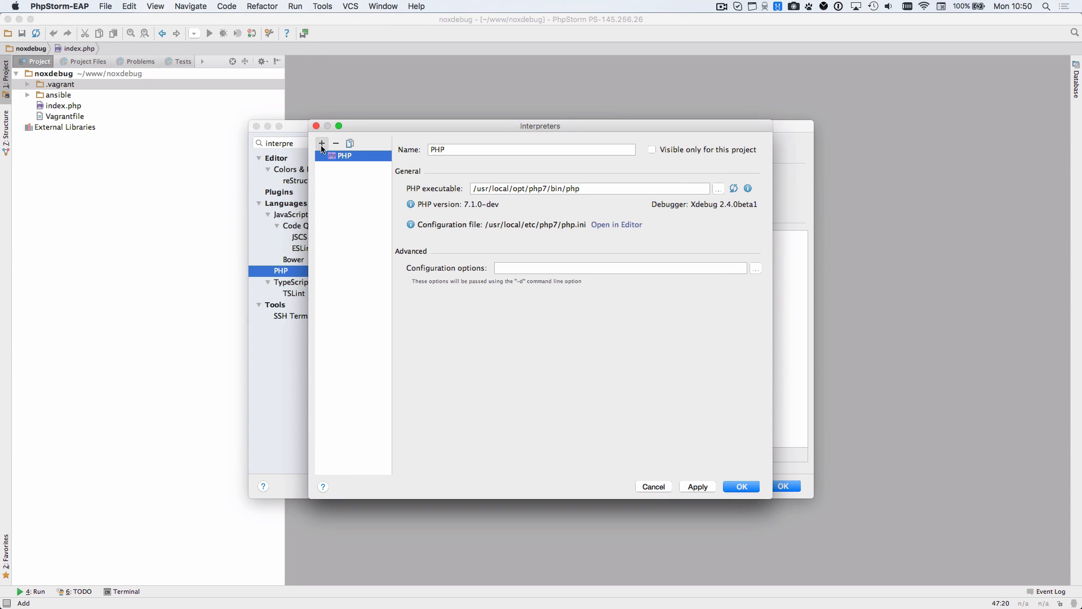
# Add a new Remote PHP interpreter based on the Vagrant configuration
pyautogui.click(321, 143)
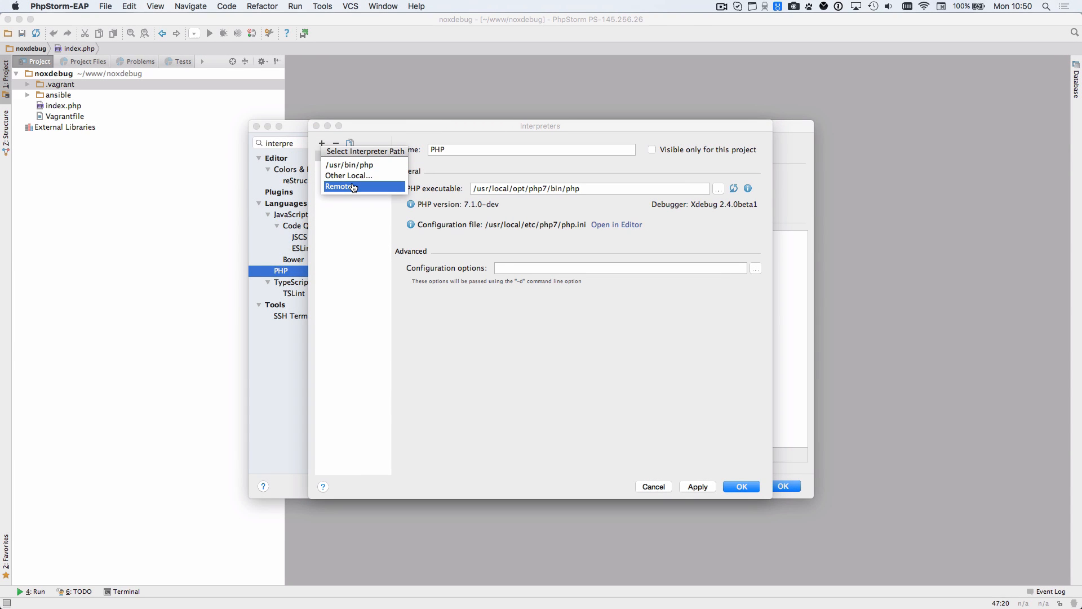
pyautogui.click(340, 186)
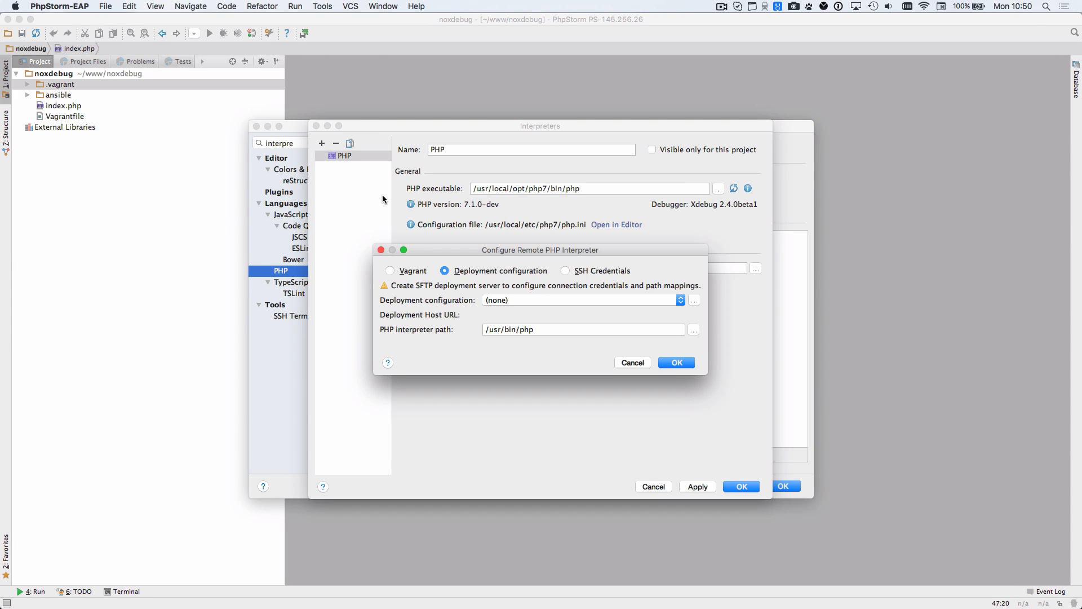
pyautogui.click(390, 269)
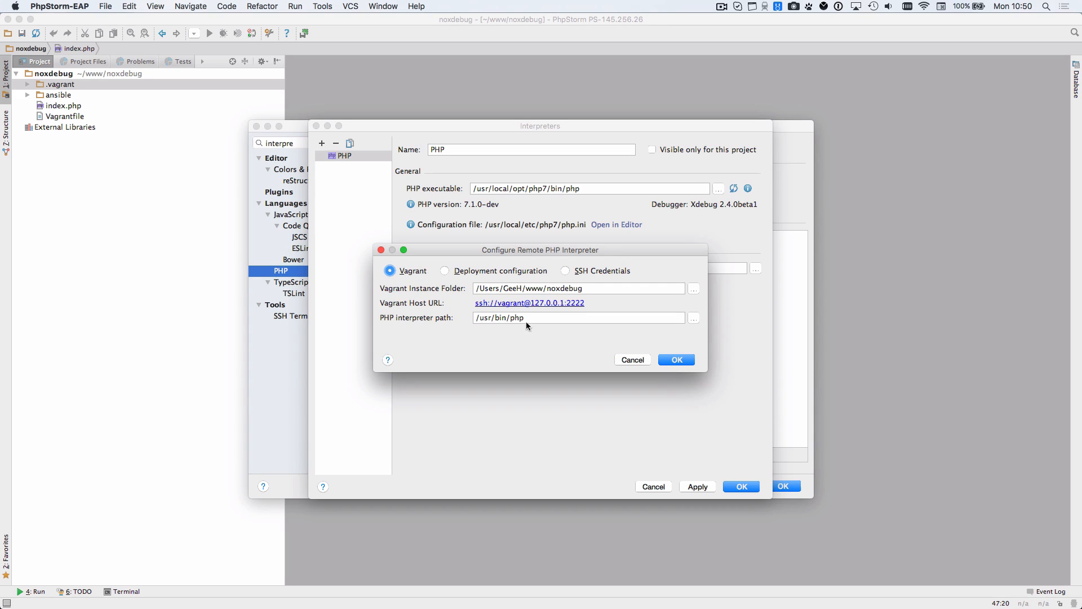
pyautogui.click(675, 360)
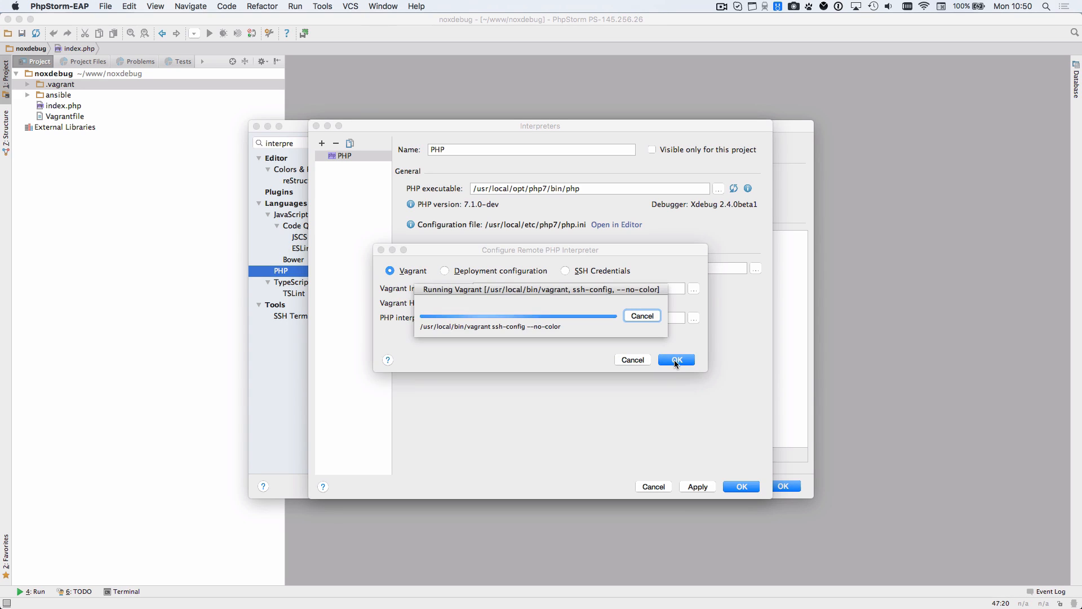
pyautogui.click(676, 359)
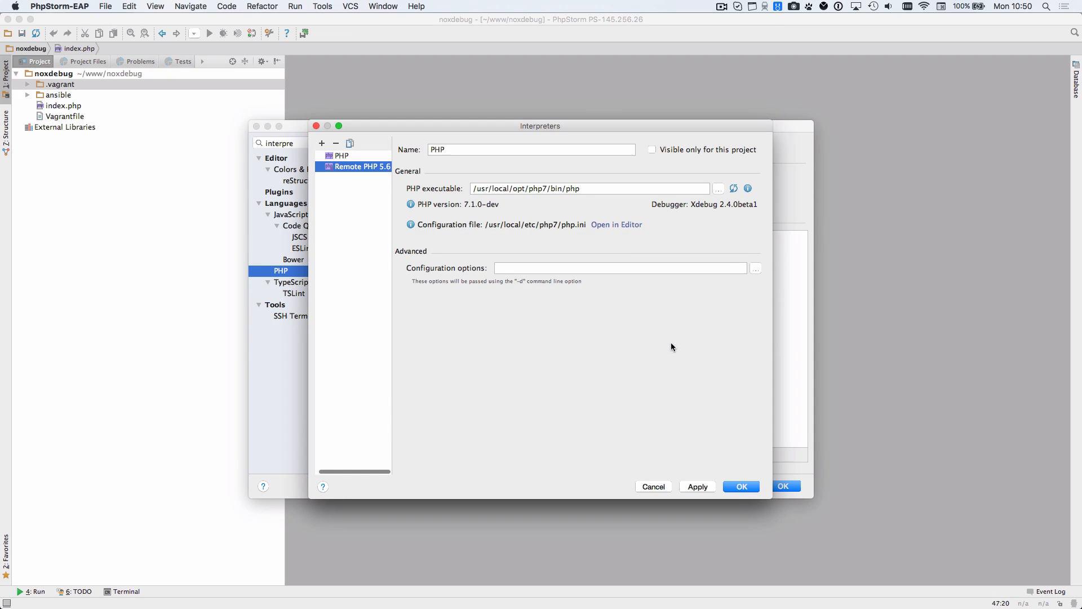
# Mark the Remote PHP 5.6 interpreter visible only for this project and save the preferences
pyautogui.click(365, 167)
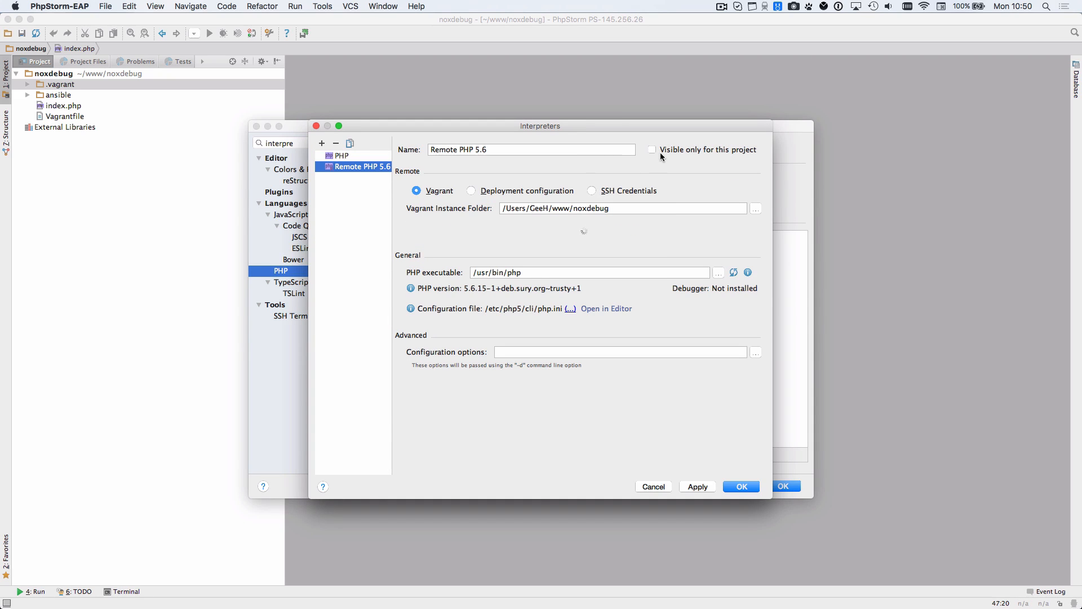
pyautogui.click(651, 150)
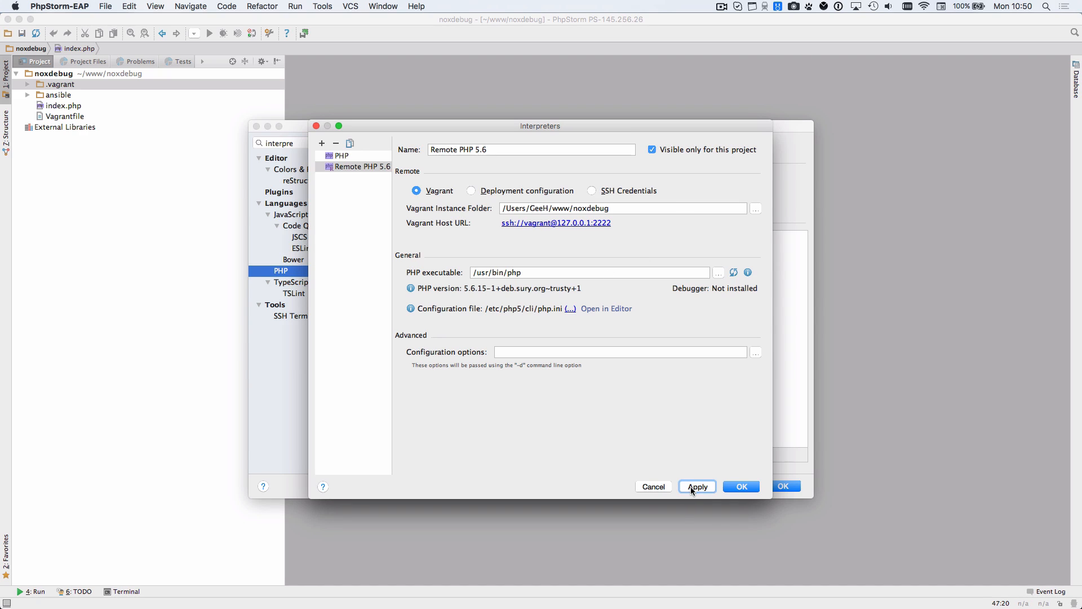
pyautogui.click(696, 487)
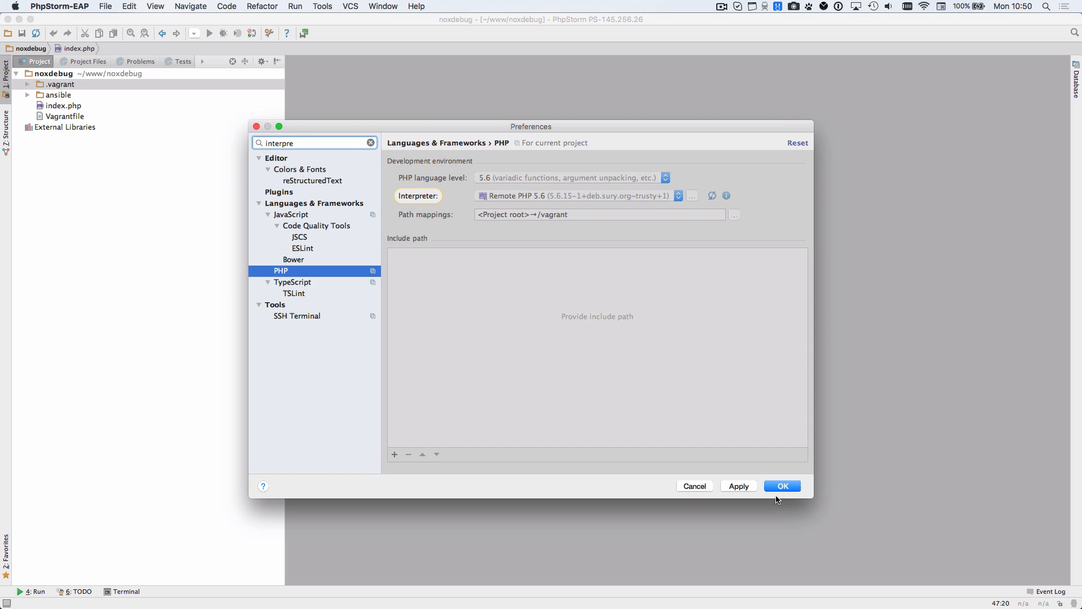
pyautogui.click(783, 485)
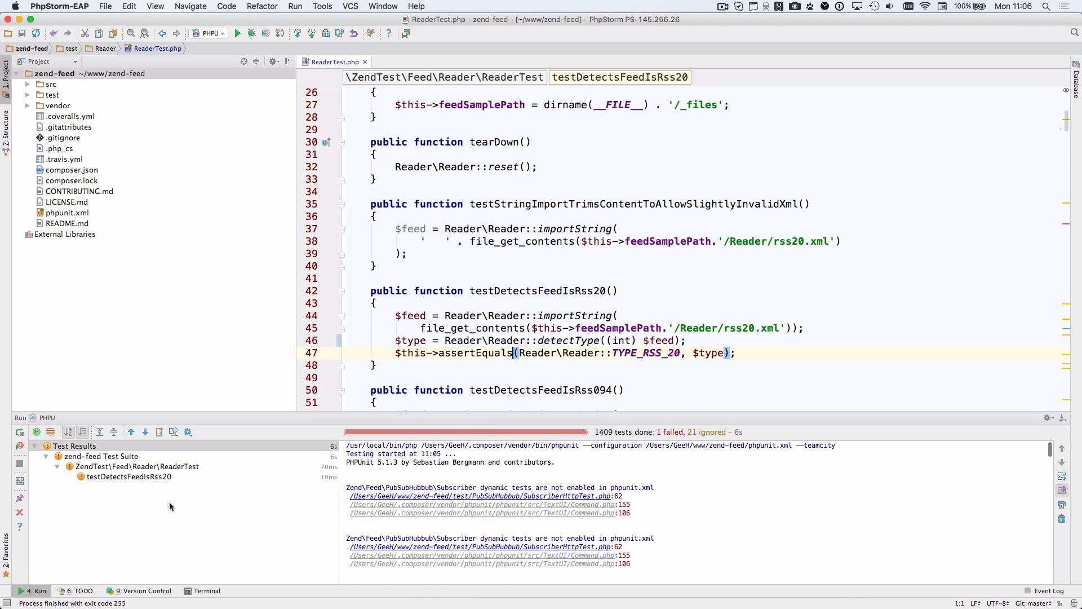
# Inspect the failing RSS 2.0 detection test and rerun only the failed tests
pyautogui.click(129, 476)
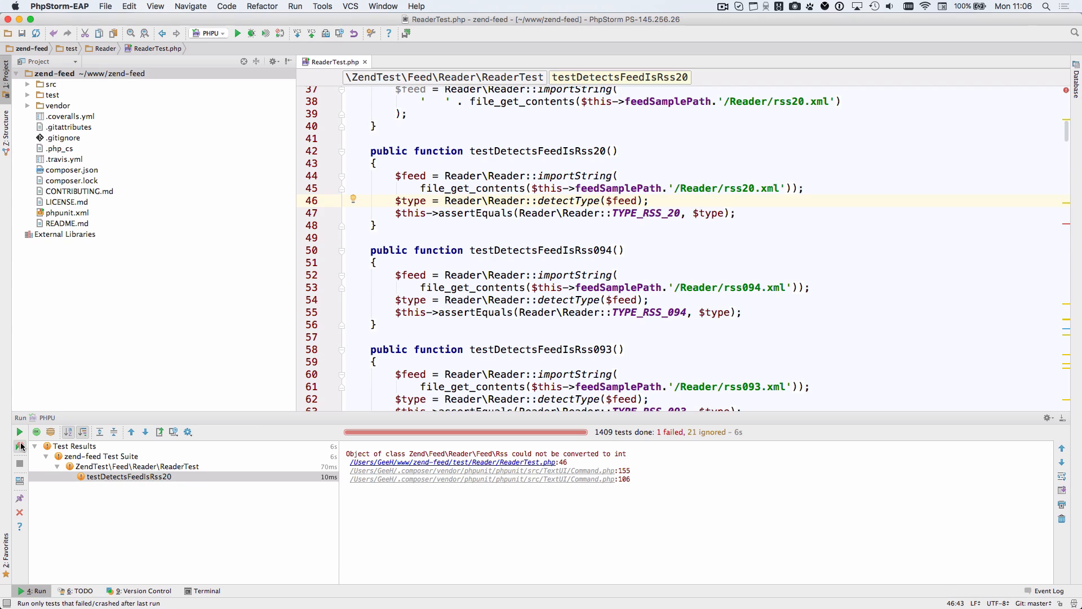
pyautogui.click(19, 446)
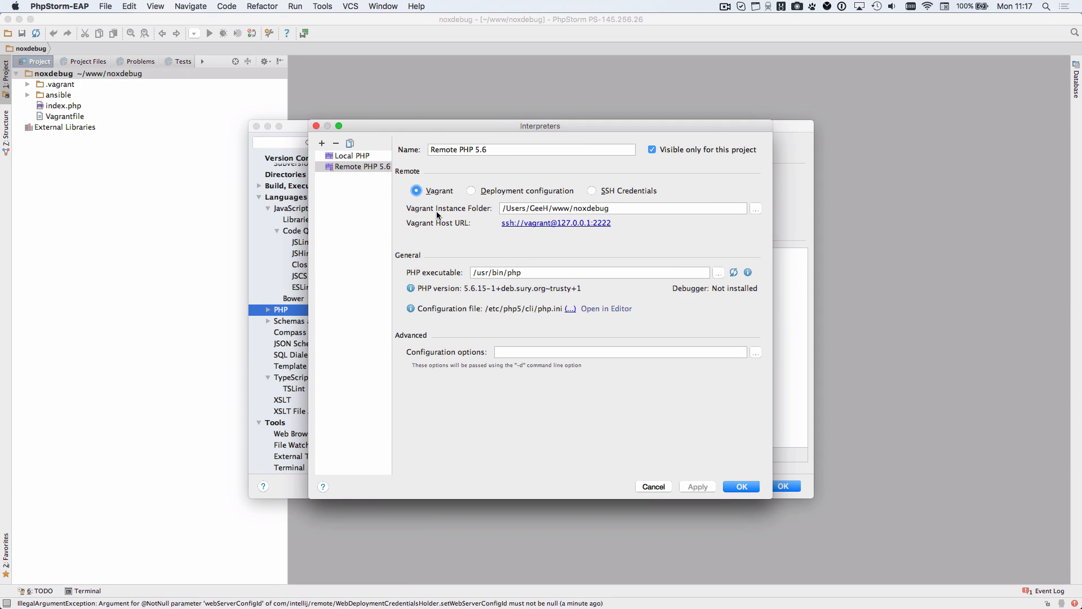
pyautogui.moveTo(503, 197)
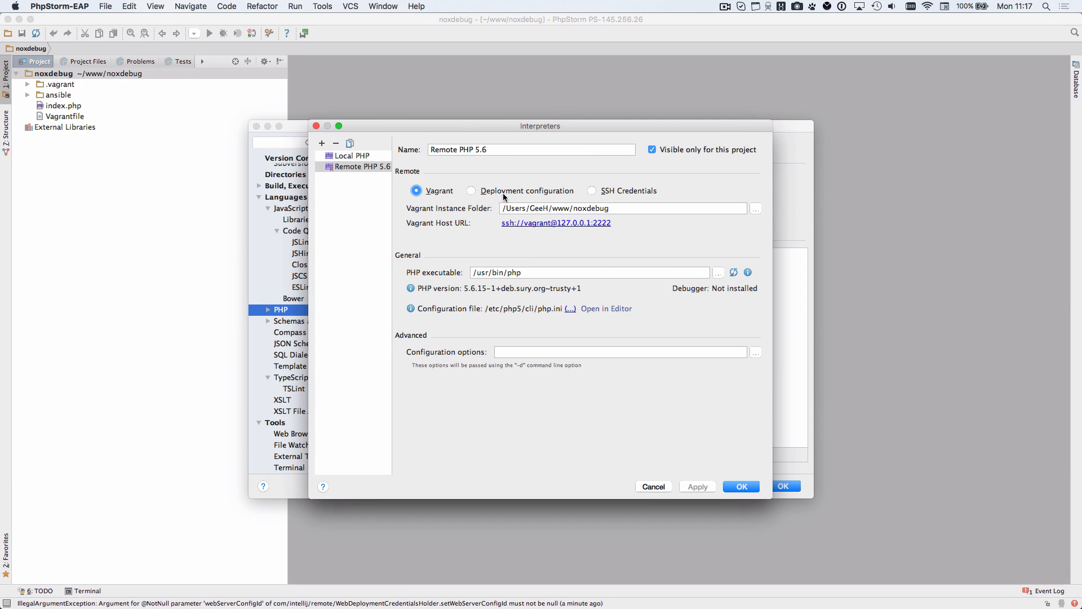
# Base the interpreter on the Remote deployment configuration and verify the SFTP connection succeeds
pyautogui.click(471, 191)
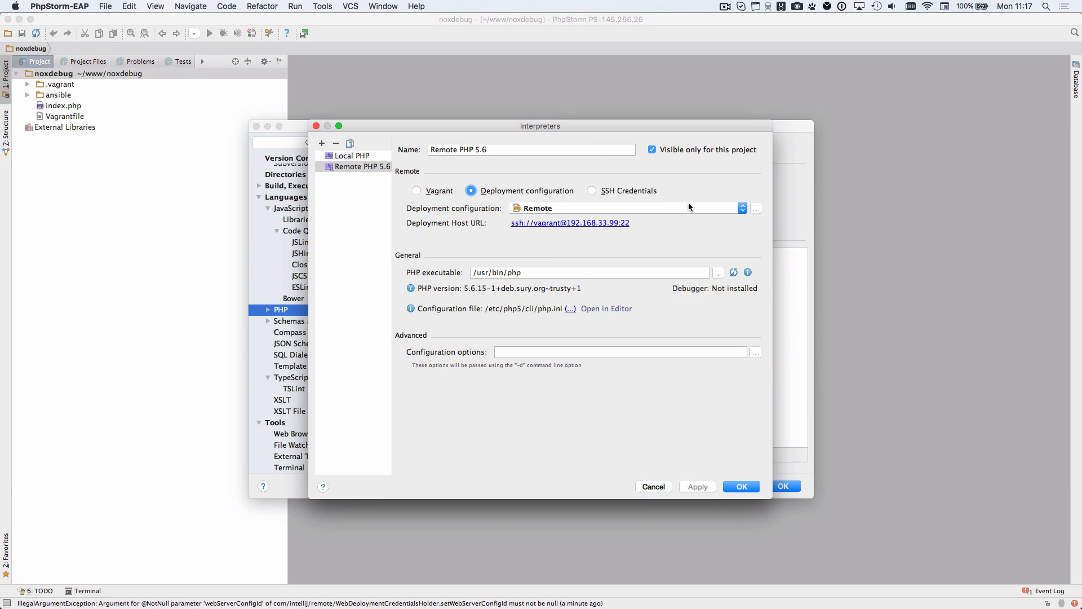
pyautogui.moveTo(755, 214)
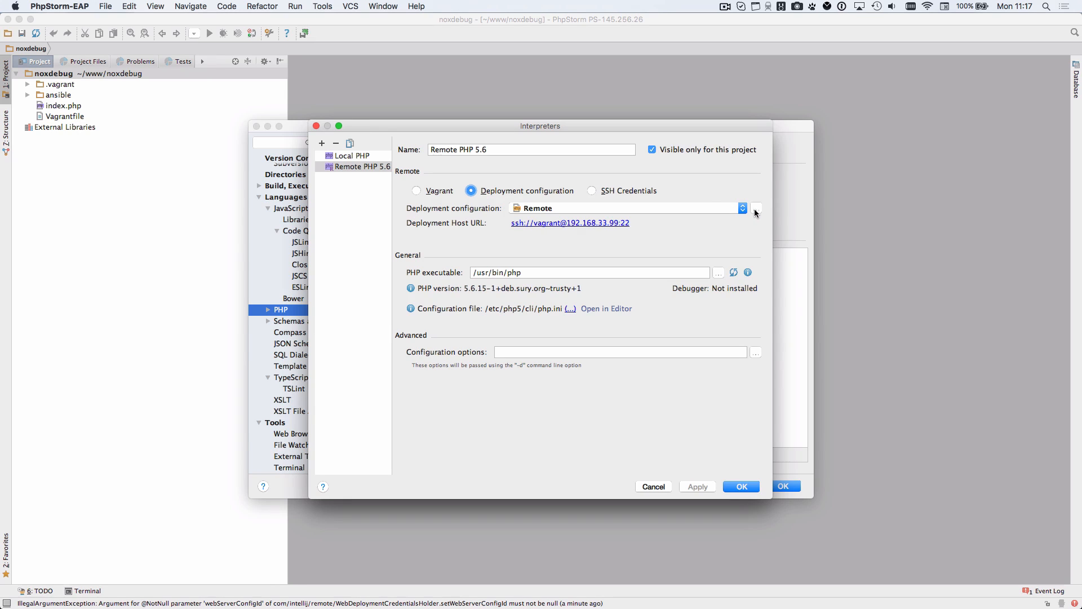
pyautogui.click(756, 212)
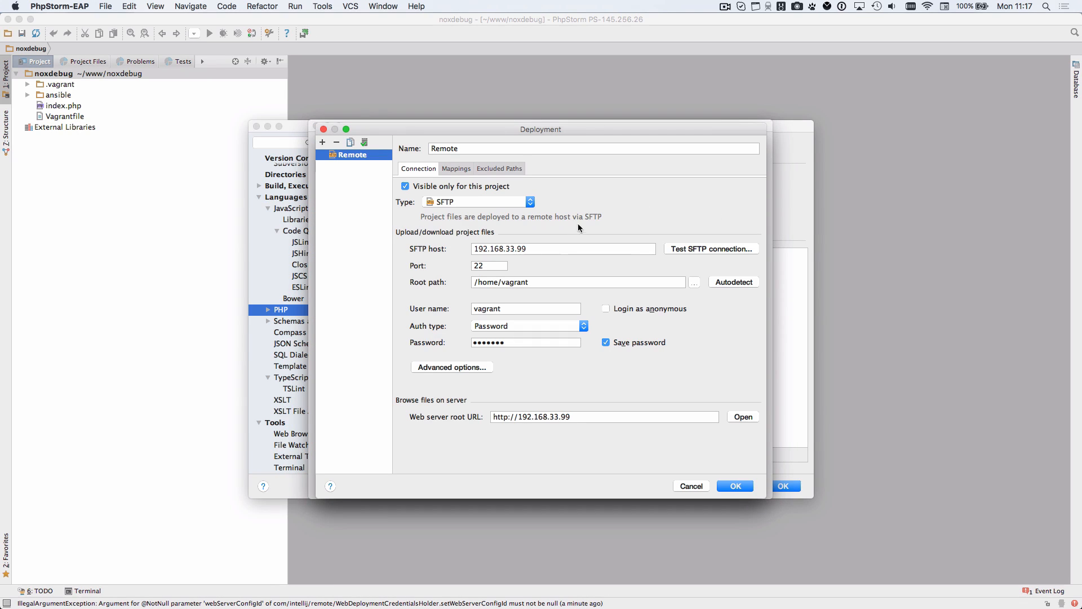
pyautogui.click(712, 248)
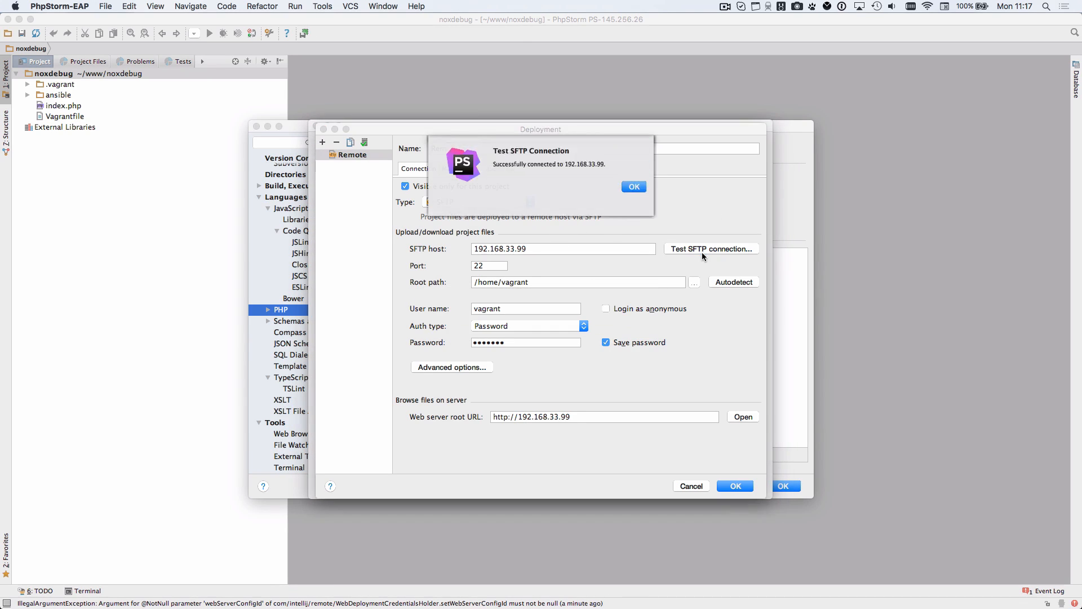
pyautogui.click(633, 186)
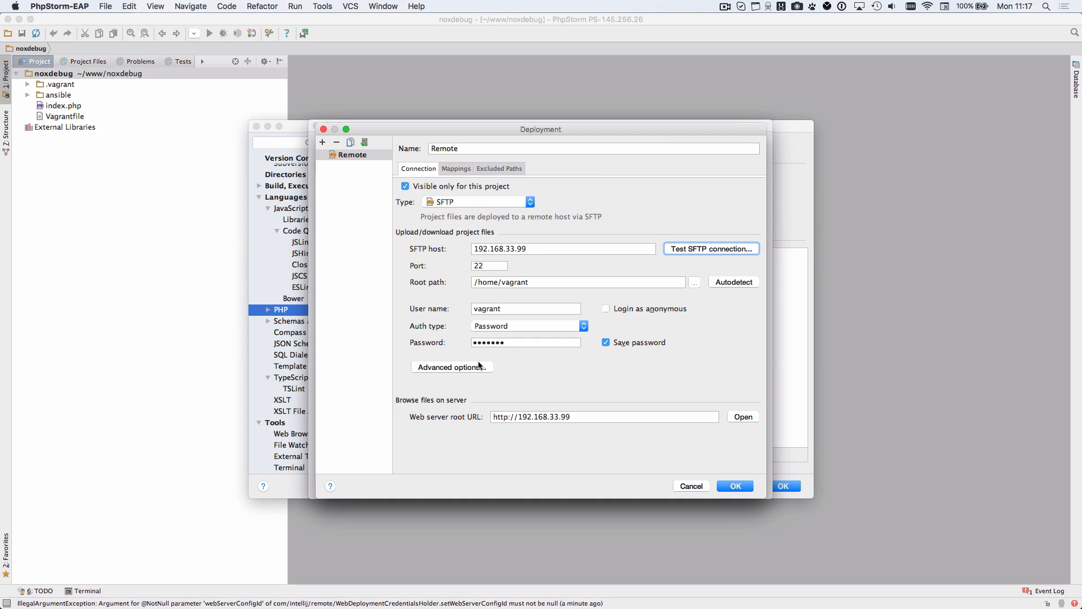
# Set the SFTP keep-alive interval to 300 seconds in the advanced options
pyautogui.click(451, 367)
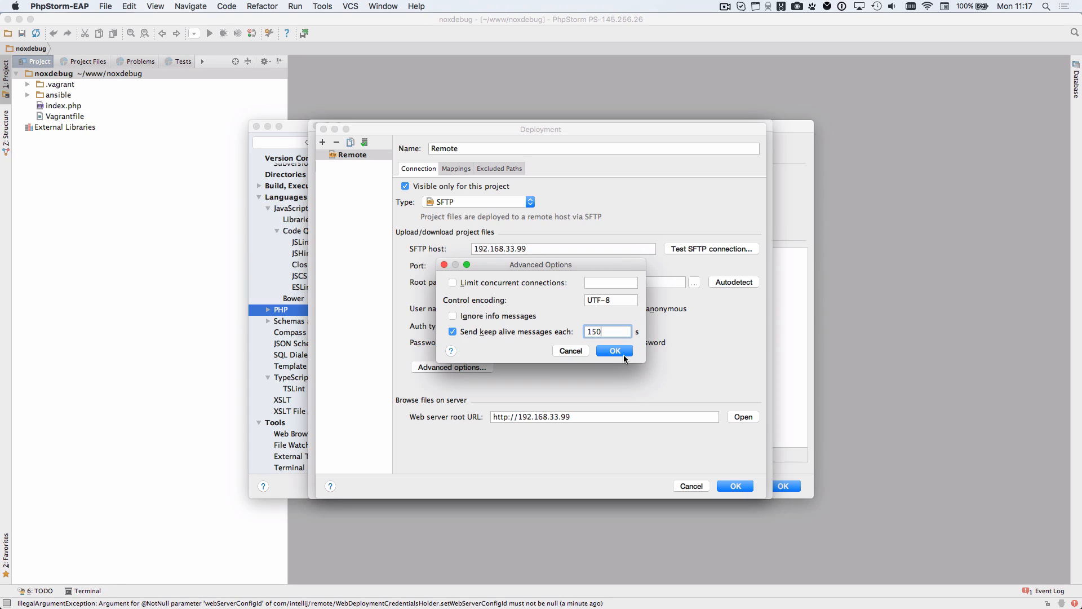
pyautogui.write('300')
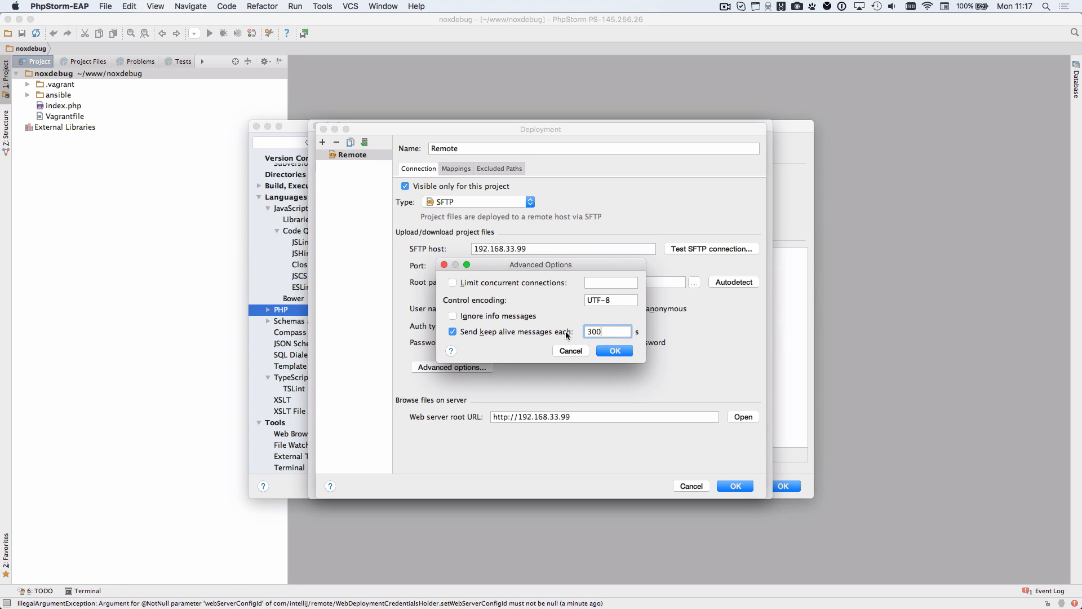
pyautogui.click(614, 351)
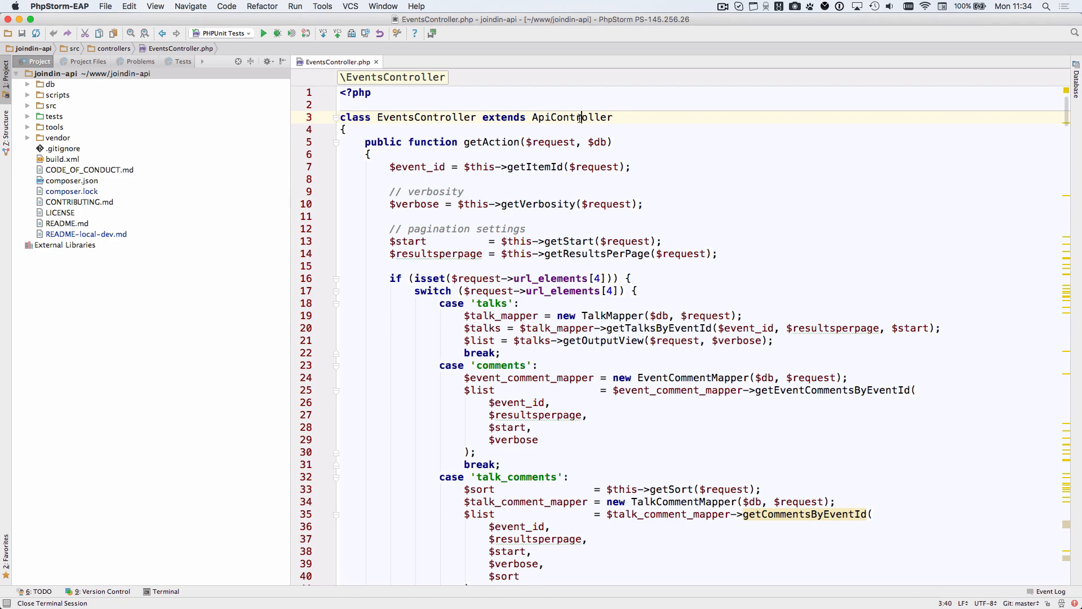
# Filter ApiController usages by 'Event', open Event_commentsController.php and show the terminal listing
pyautogui.click(572, 116)
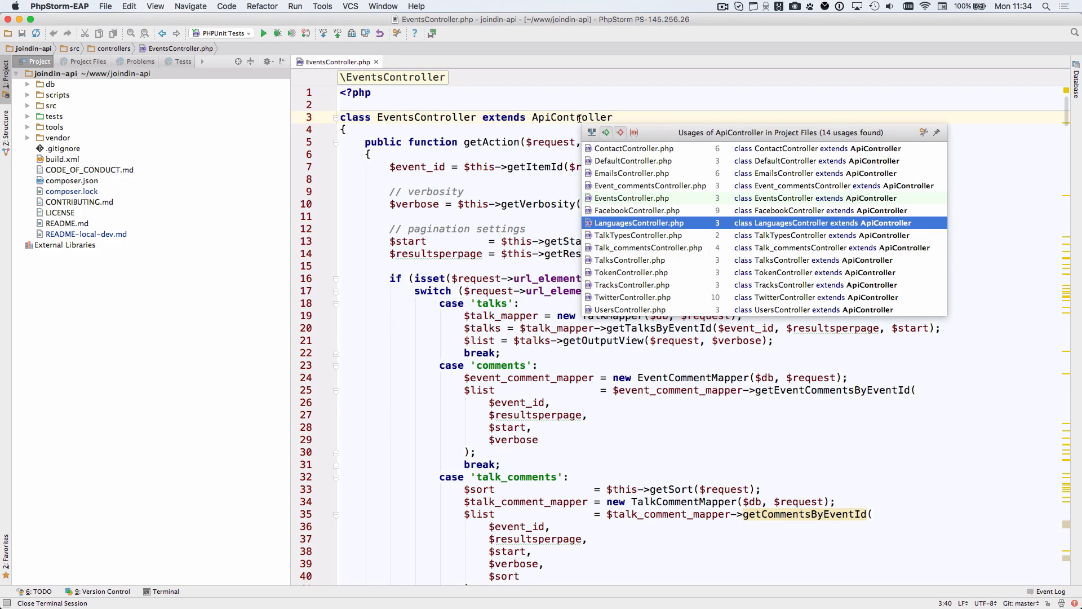
pyautogui.write('Event')
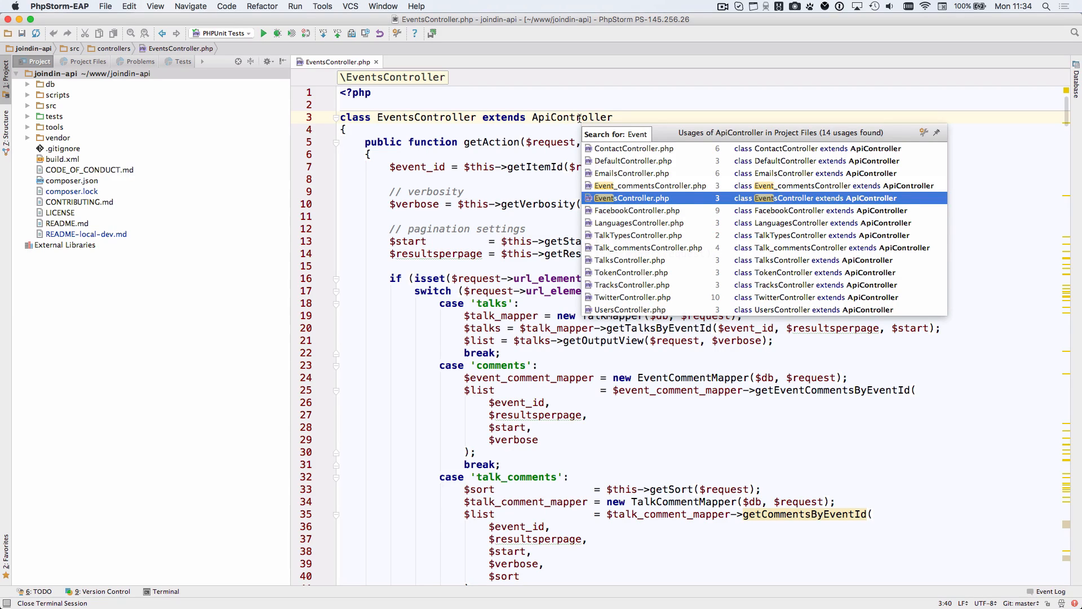
pyautogui.click(650, 185)
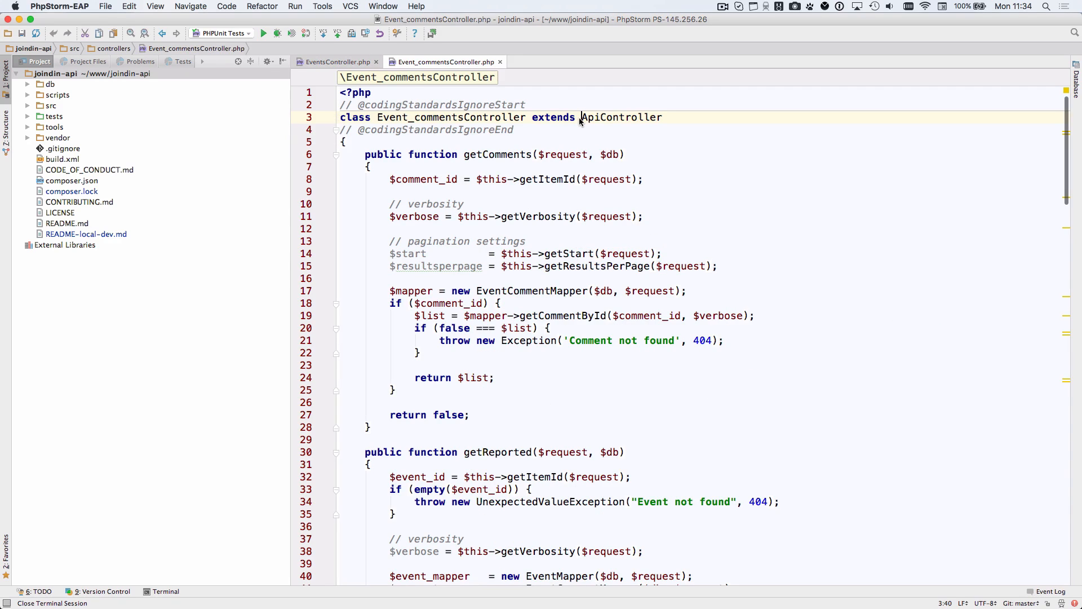
pyautogui.click(166, 592)
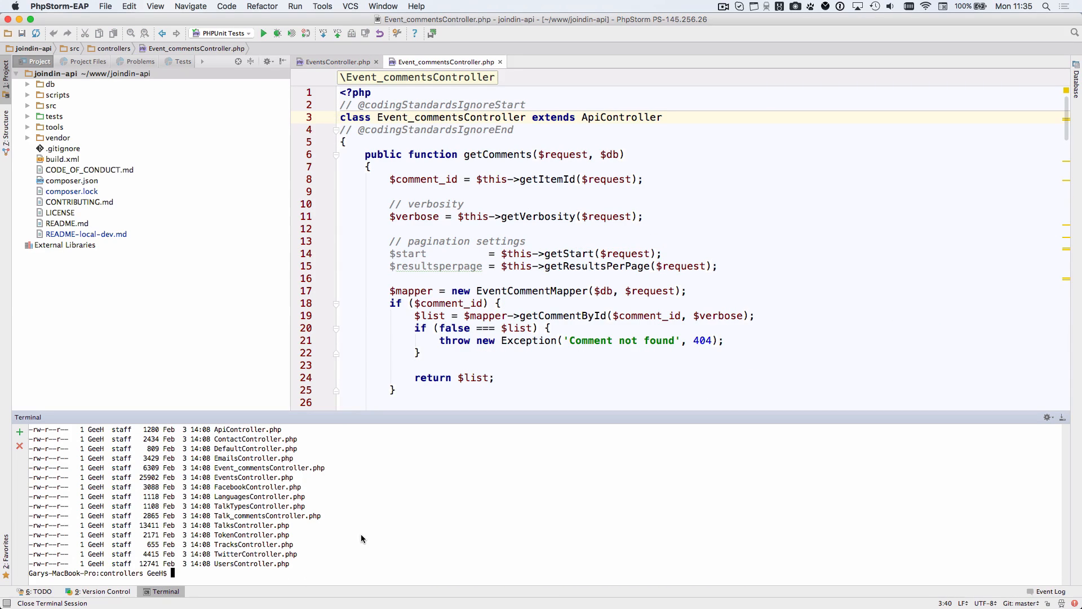
# Speed-search the terminal listing for 'Eve', highlighting Event_commentsController.php and EventsController.php
pyautogui.write('Eve')
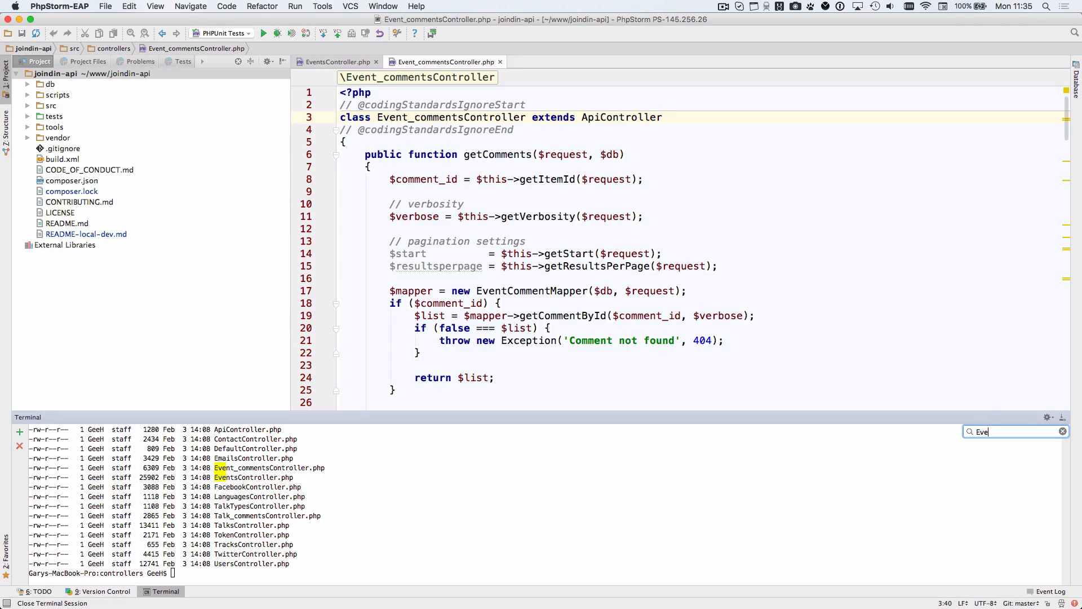